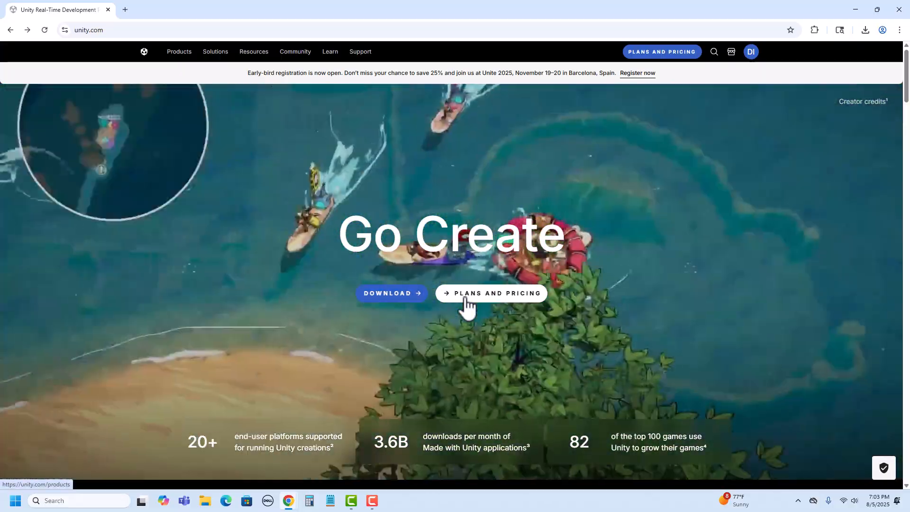
Step: Go to Unity's Plans and pricing page from the unity.com home page
click(491, 293)
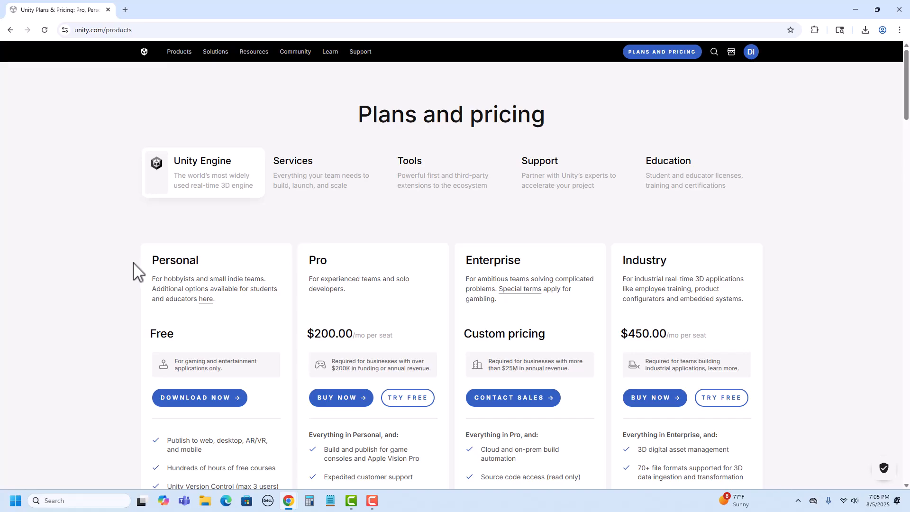
mouse_move(288, 366)
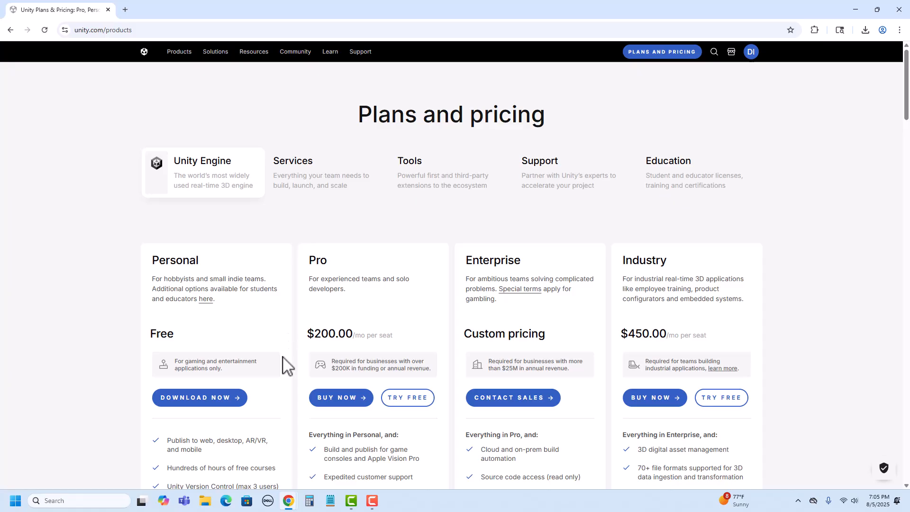
mouse_move(199, 398)
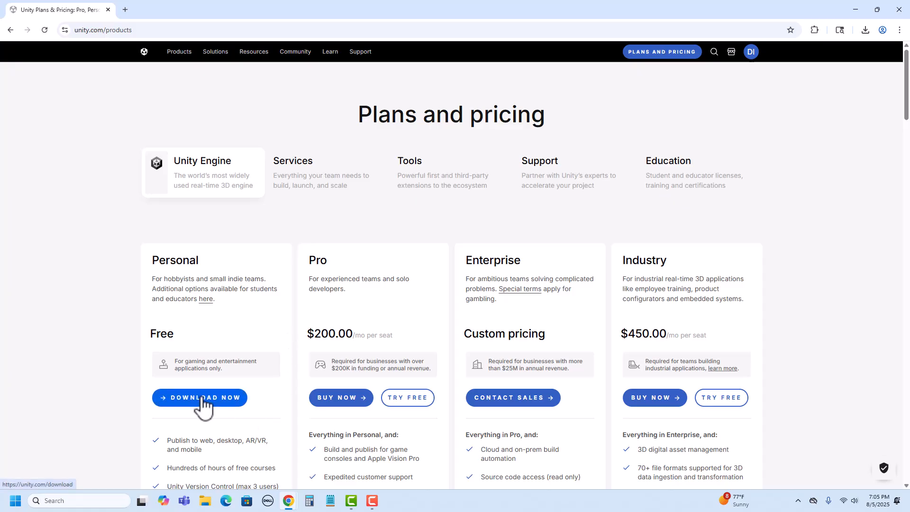
Step: Download UnityHubSetup.exe for Windows under the free Personal plan and confirm it finished
click(199, 397)
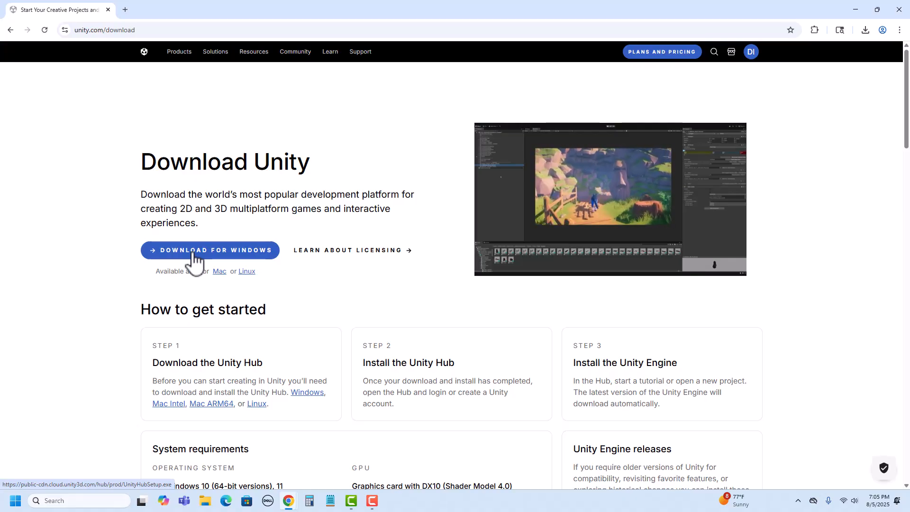
click(209, 250)
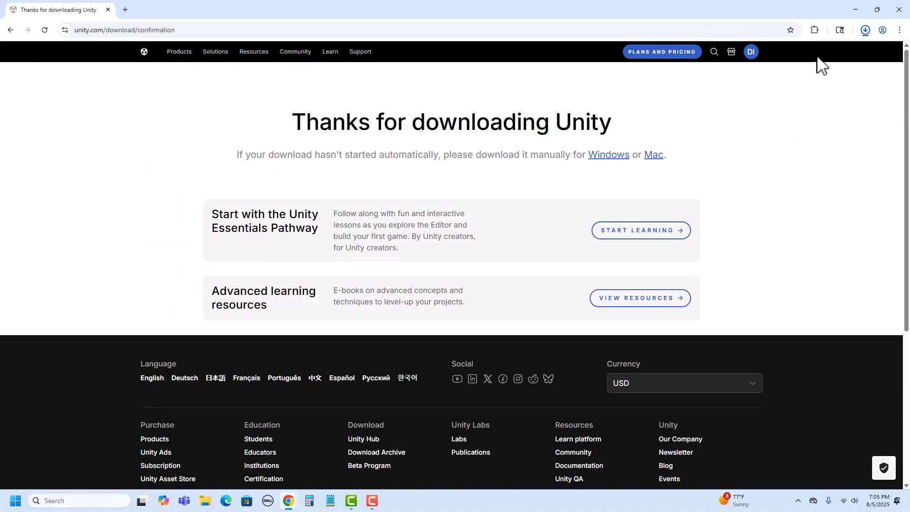
click(865, 30)
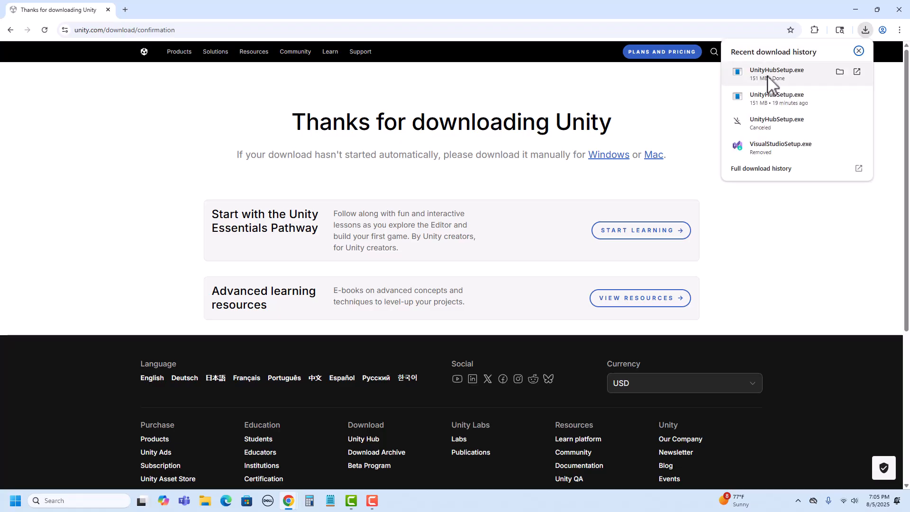
mouse_move(772, 84)
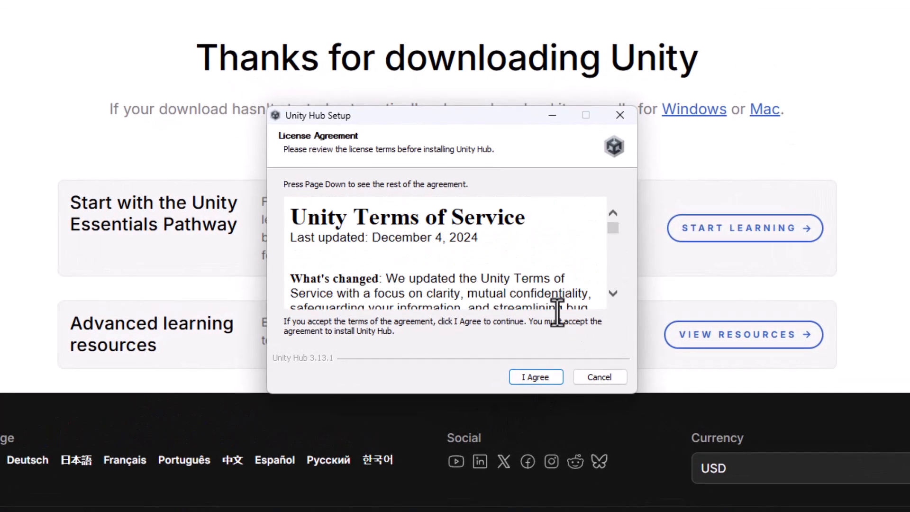
Step: Accept the license and install Unity Hub into the default C:\Program Files\Unity Hub folder
click(535, 377)
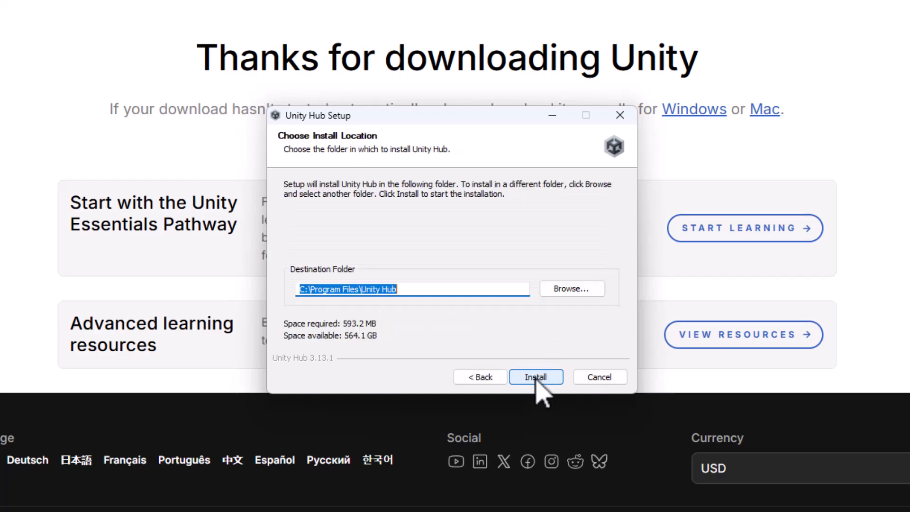
mouse_move(549, 392)
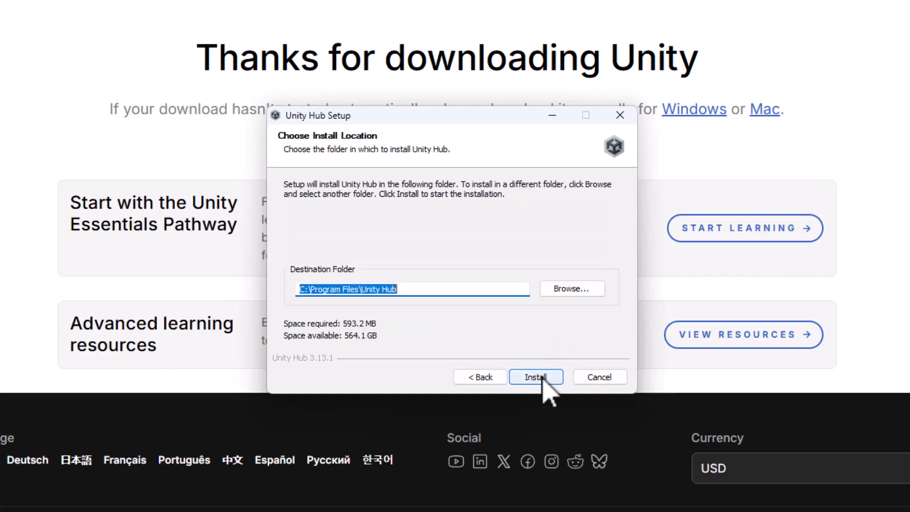
click(535, 377)
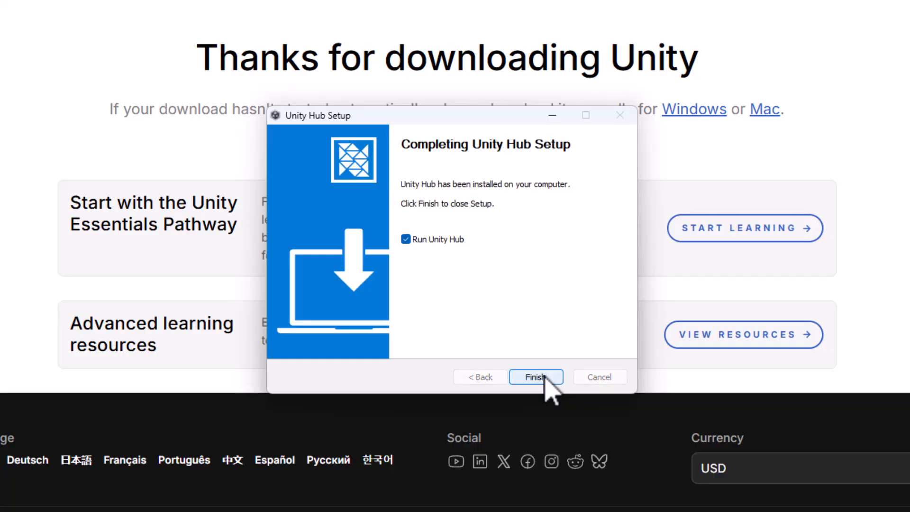
mouse_move(467, 296)
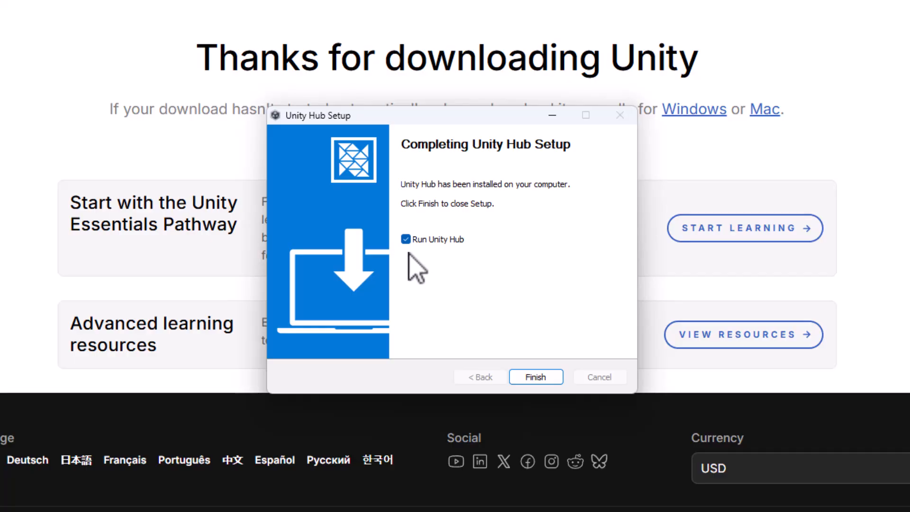
mouse_move(531, 313)
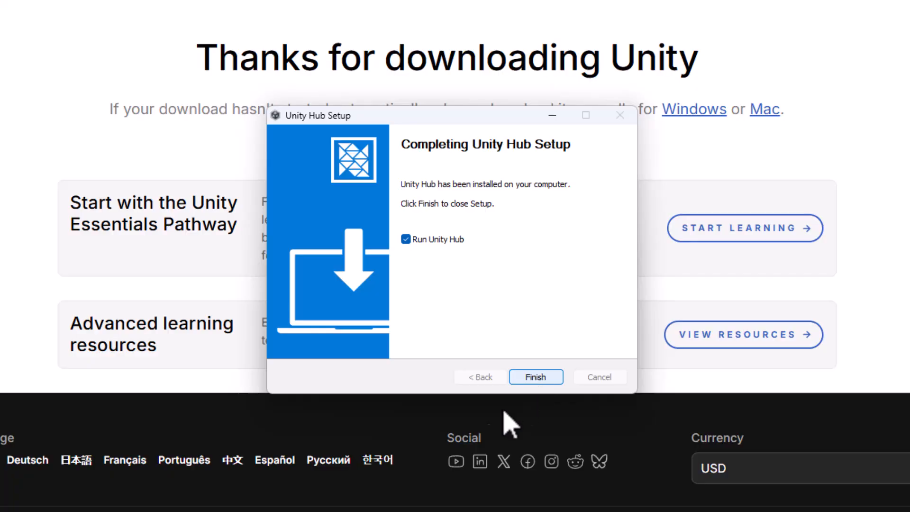
Step: Finish setup with Run Unity Hub checked and start signing in from the welcome screen
click(535, 377)
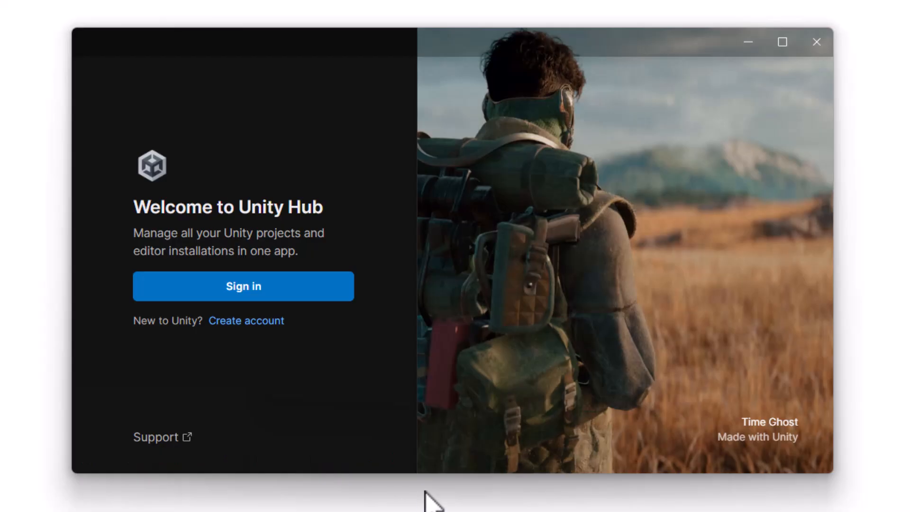
mouse_move(385, 473)
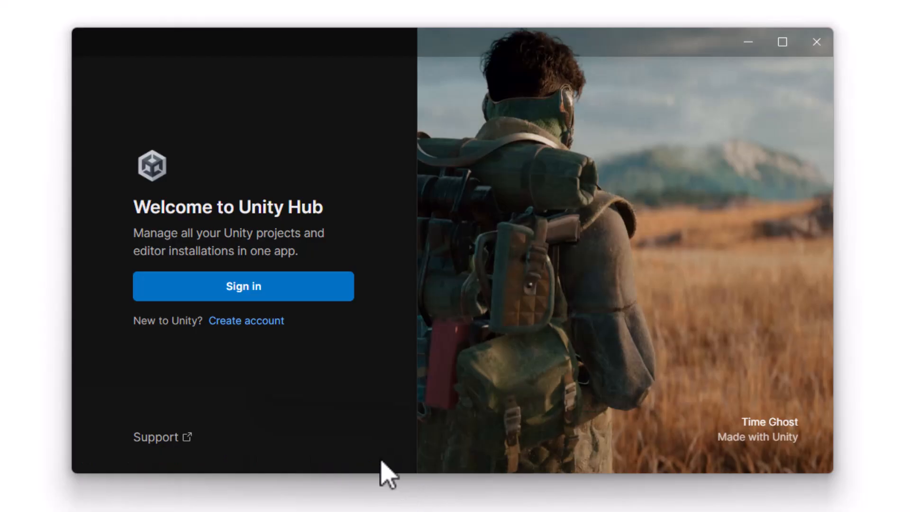
mouse_move(200, 349)
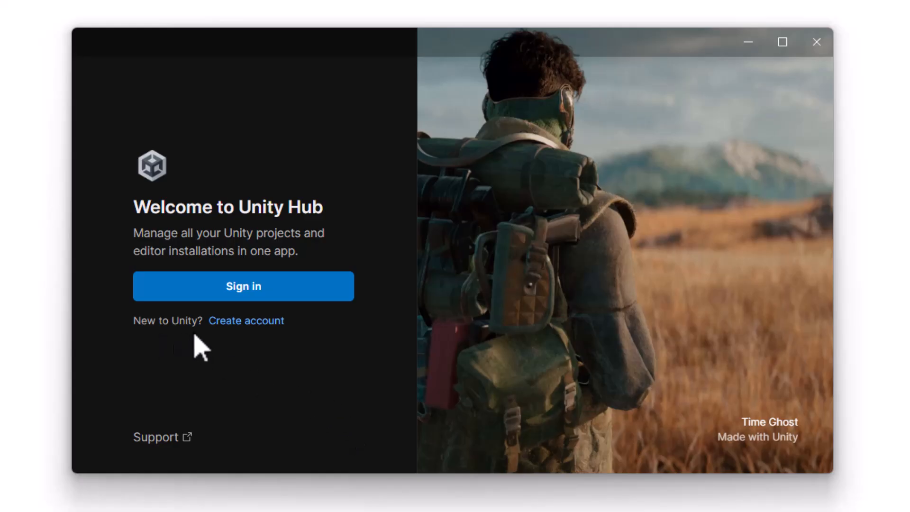
click(244, 287)
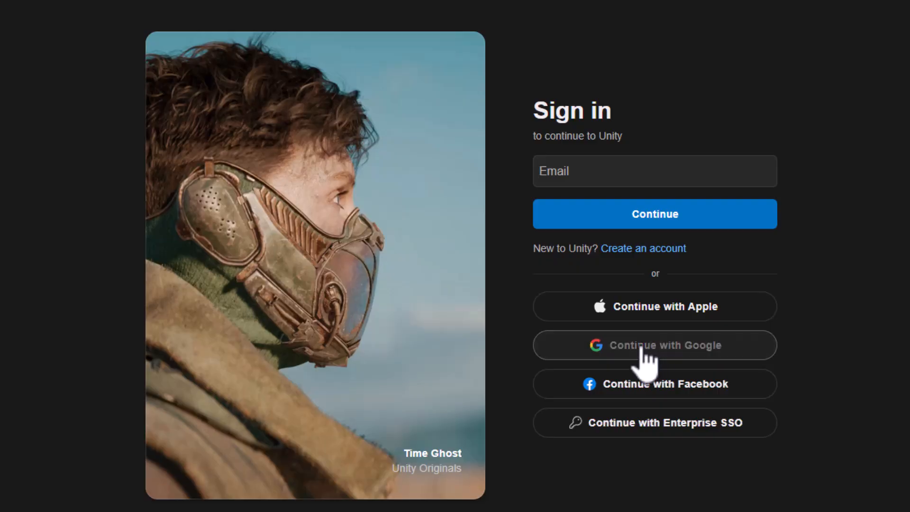
Step: Sign in with the existing Google account and allow unity.com to use its profile info
click(655, 345)
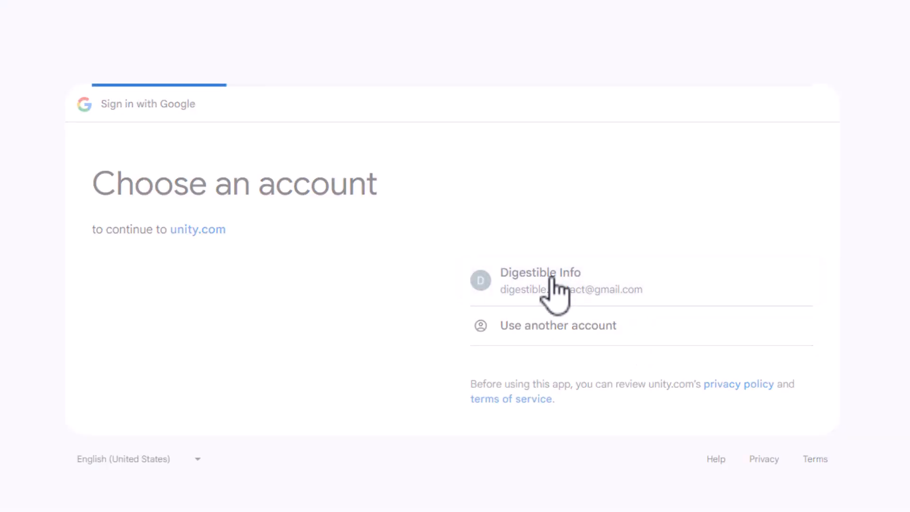
click(540, 281)
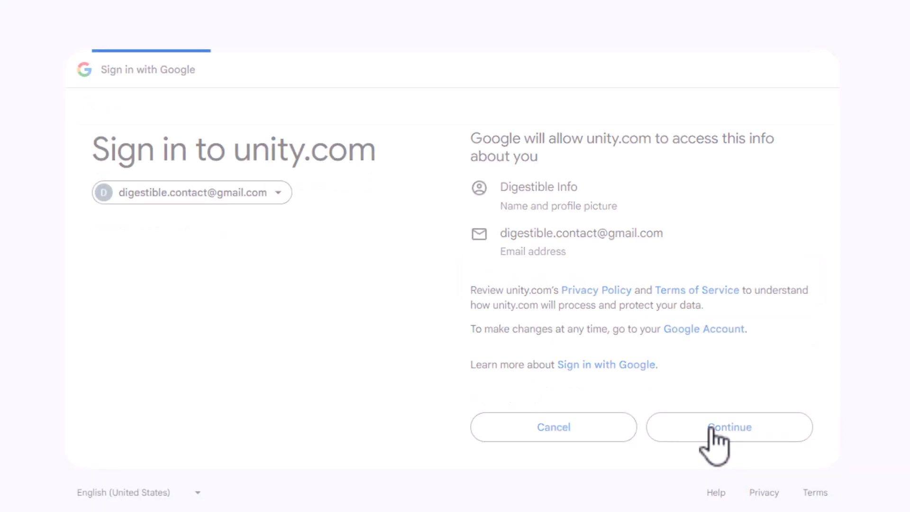
click(729, 427)
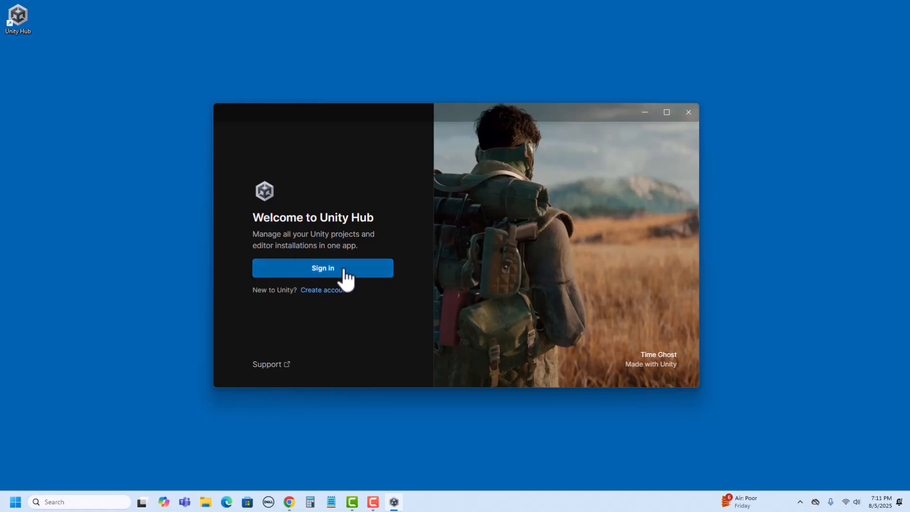
Step: Restart sign-in from the Hub and let Chrome hand the login back to Unity Hub
click(322, 267)
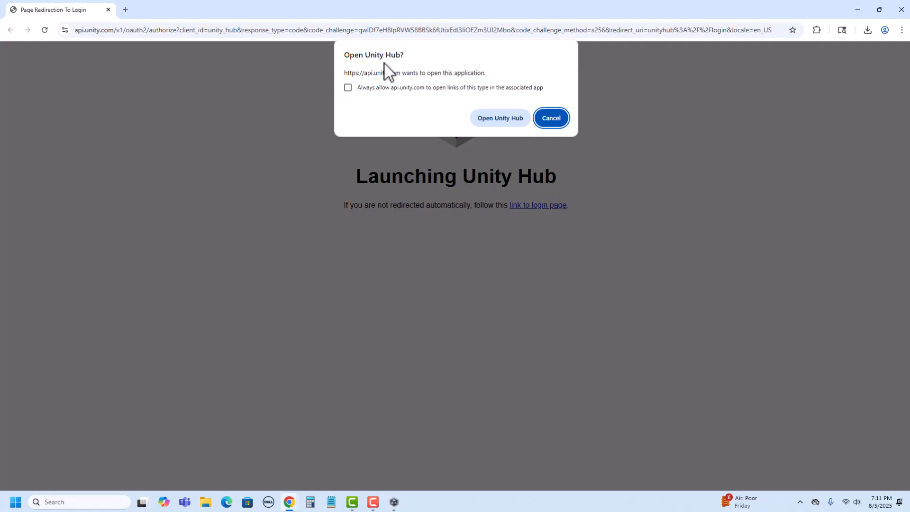
mouse_move(500, 118)
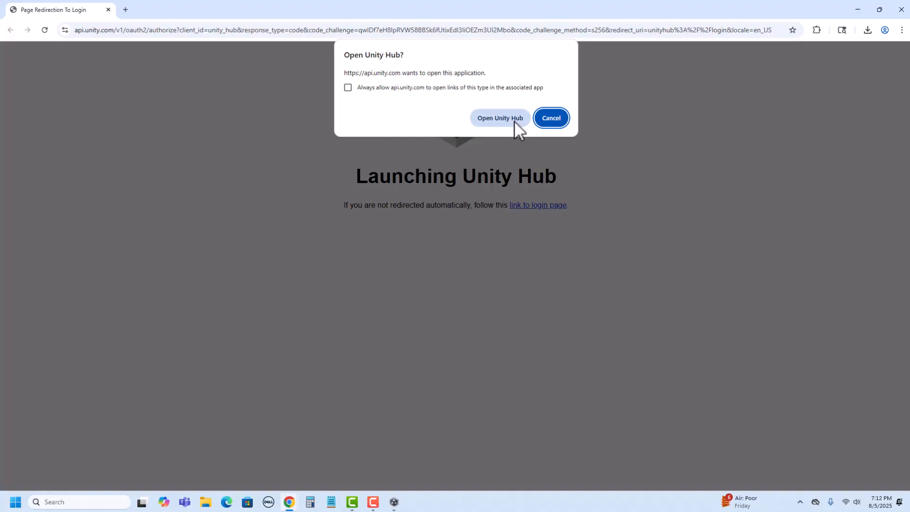
click(500, 118)
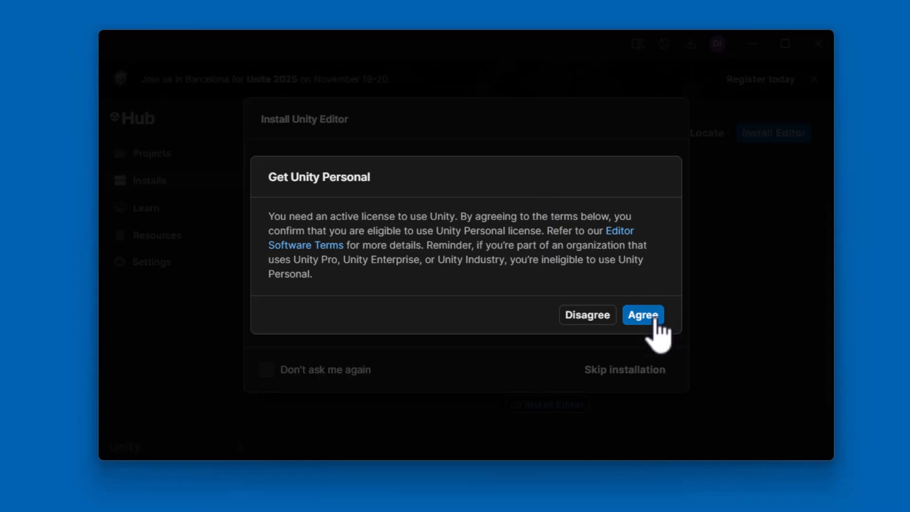
Step: Accept the Unity Personal license and skip the suggested Unity 6.1 editor install
click(642, 315)
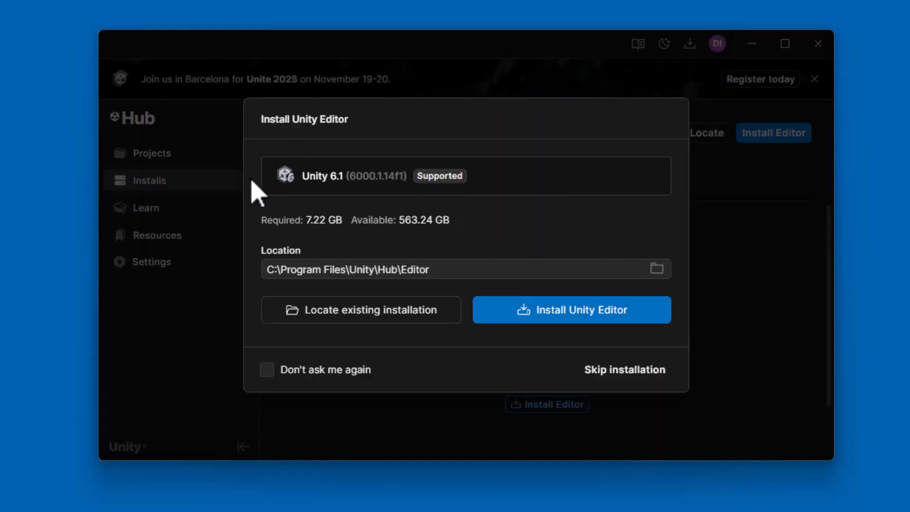
mouse_move(337, 206)
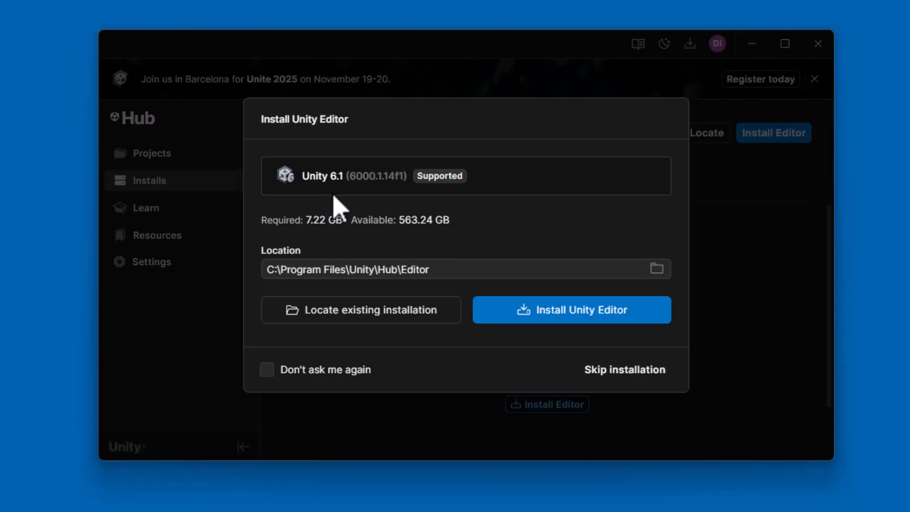
mouse_move(349, 200)
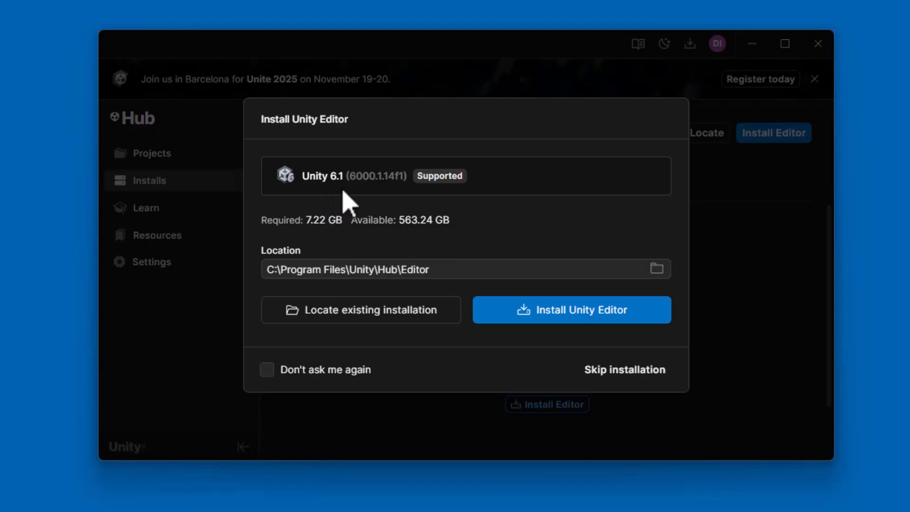
mouse_move(350, 215)
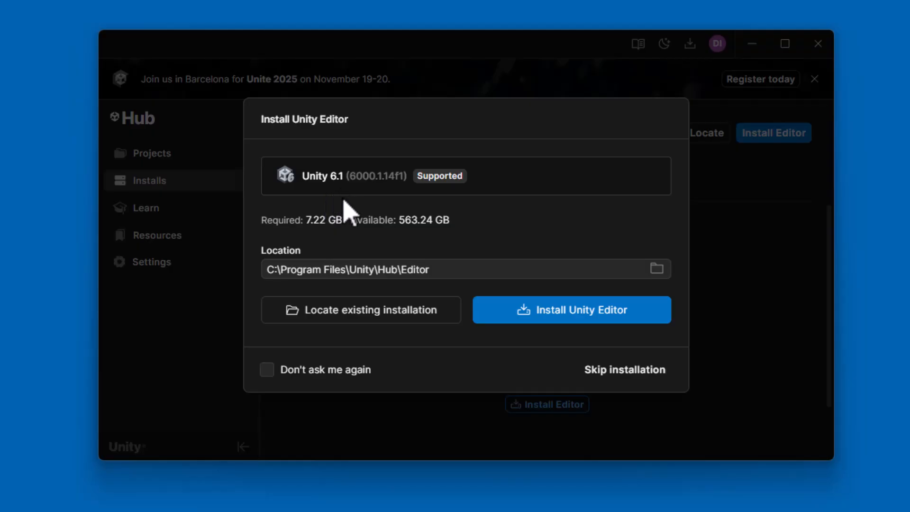
mouse_move(520, 378)
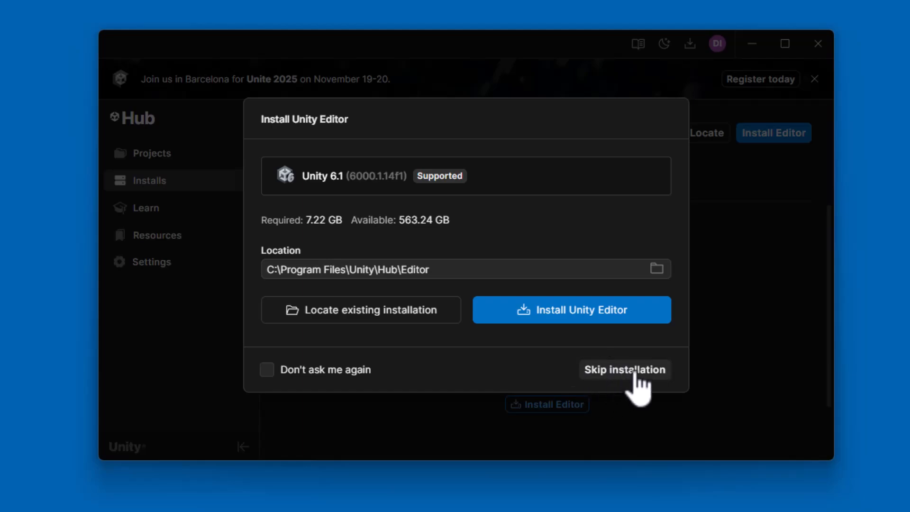
click(624, 369)
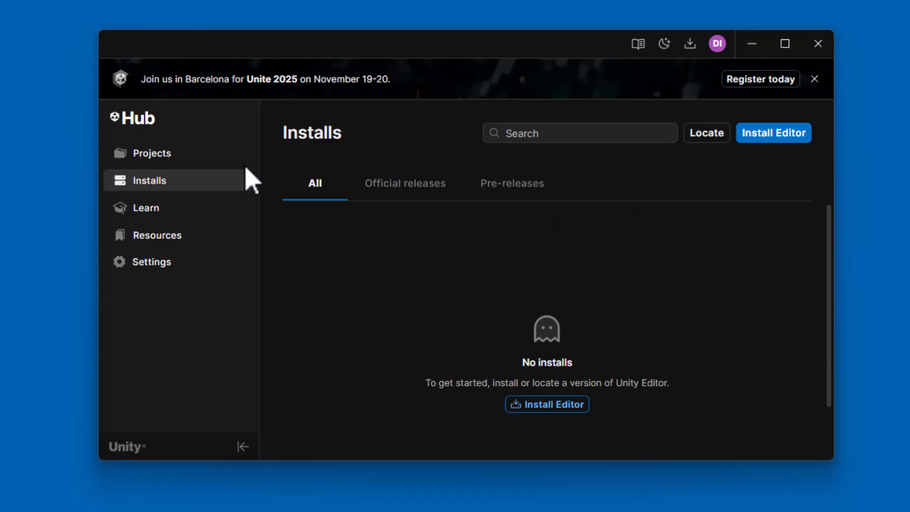
mouse_move(274, 189)
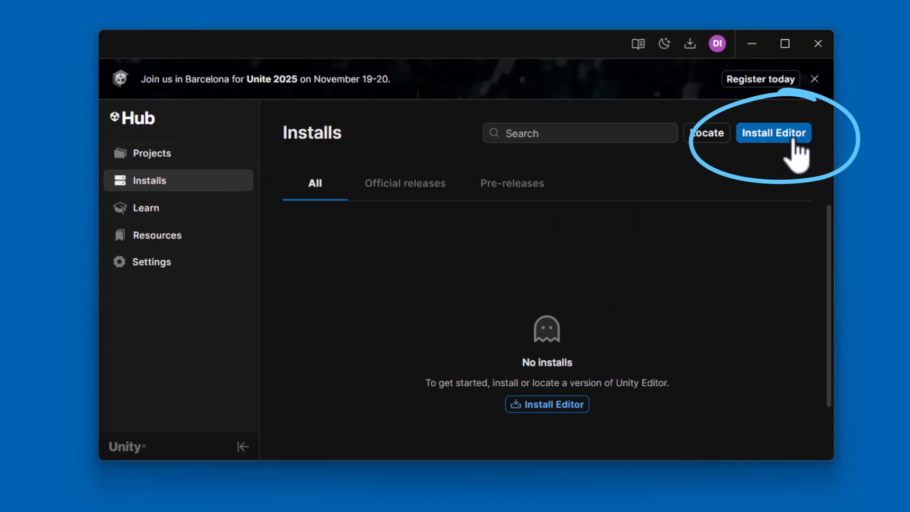
Step: Bring up the Official releases list of Unity editors from the Installs page
click(773, 133)
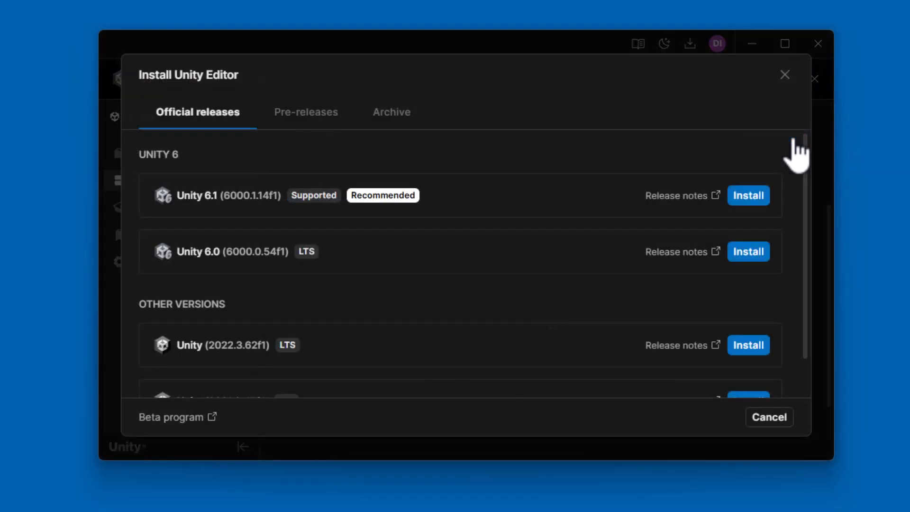
mouse_move(435, 395)
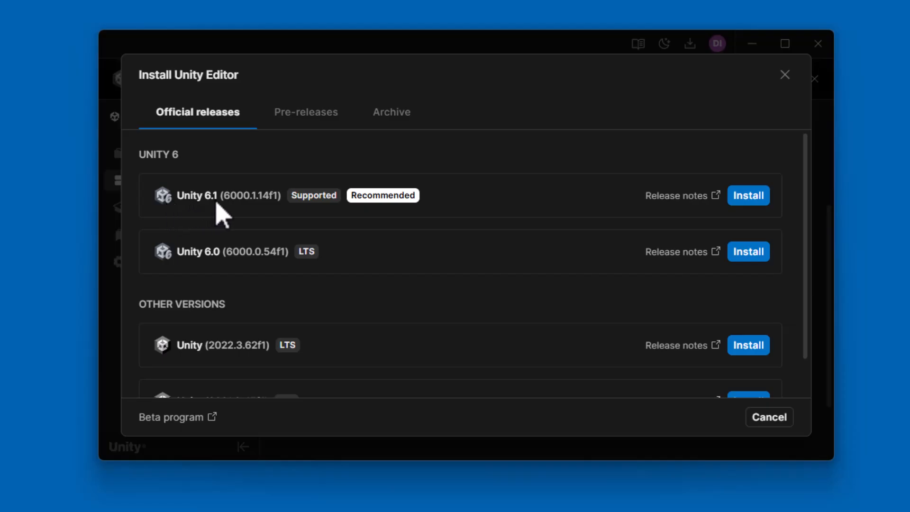
mouse_move(201, 277)
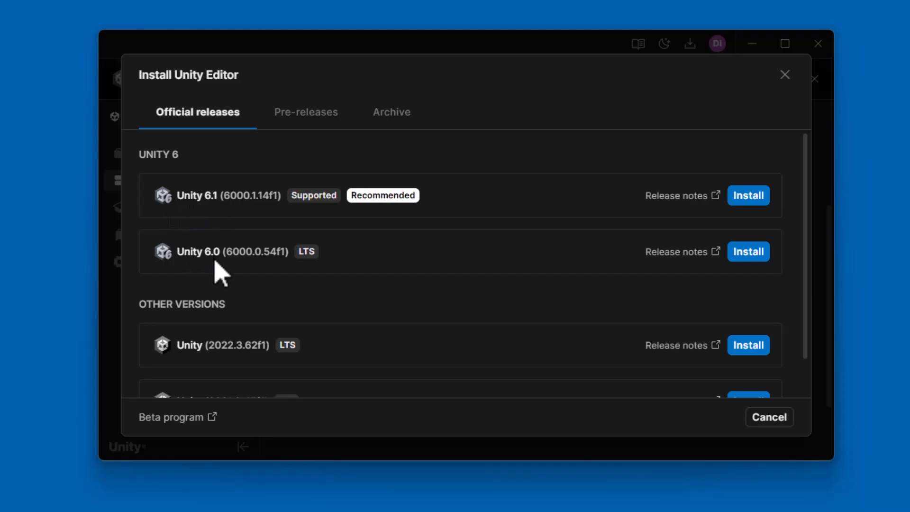
mouse_move(322, 275)
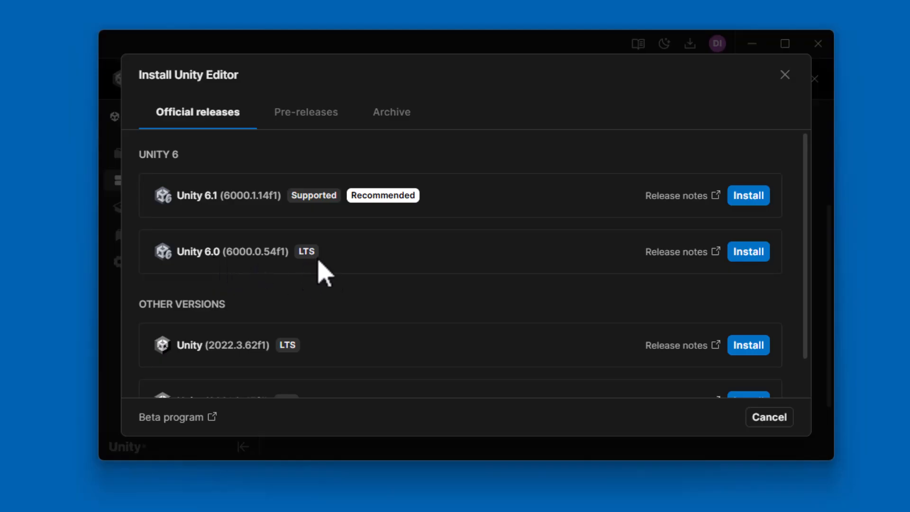
mouse_move(351, 408)
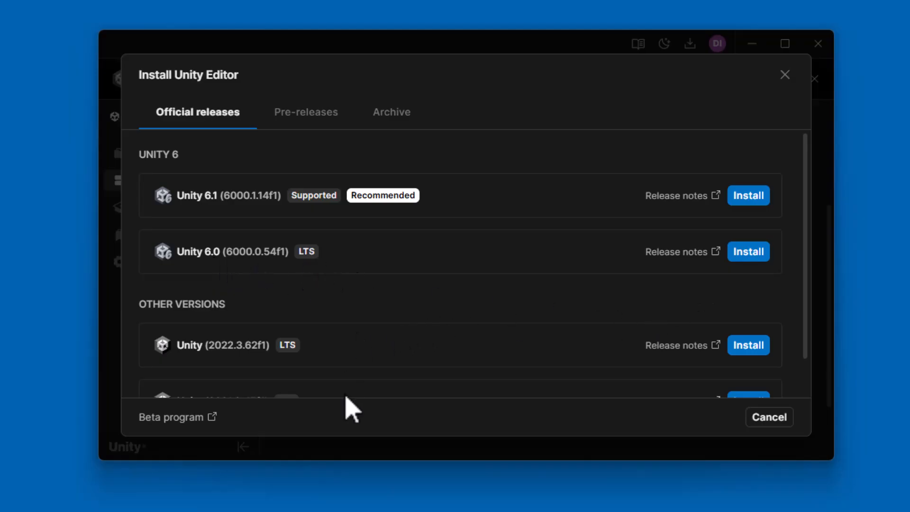
mouse_move(375, 401)
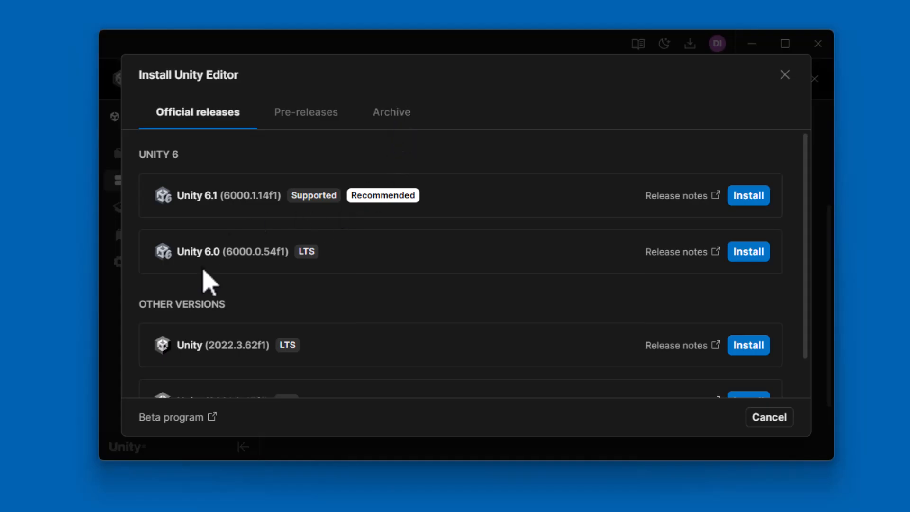
mouse_move(261, 284)
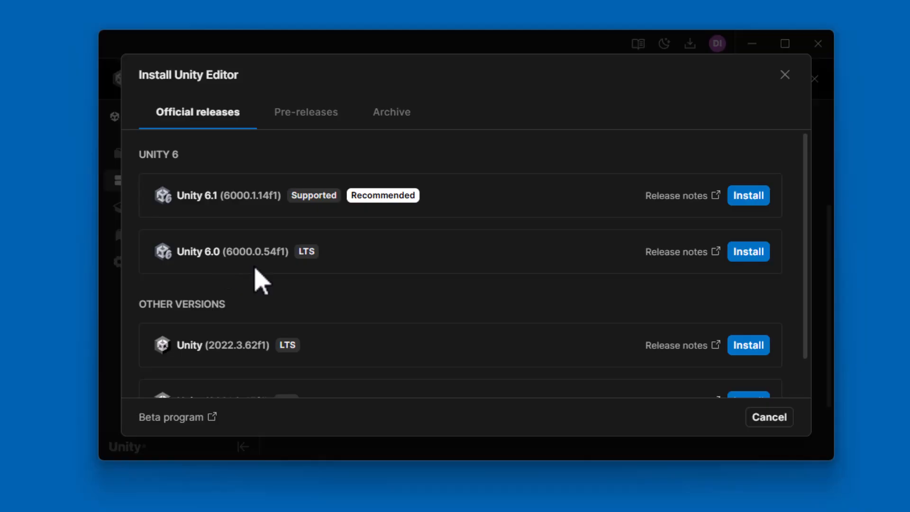
Step: Choose Unity 6.0 (6000.0.54f1) LTS and review its optional modules list
click(748, 251)
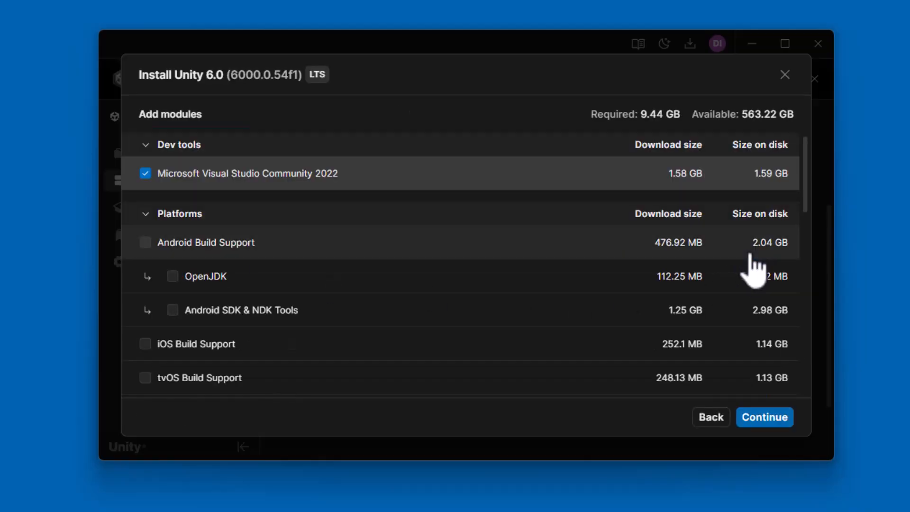
mouse_move(580, 148)
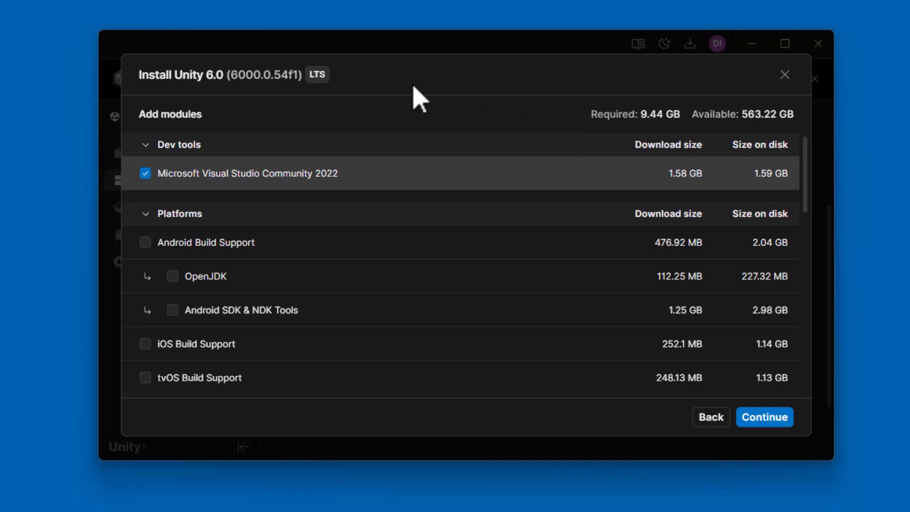
mouse_move(180, 206)
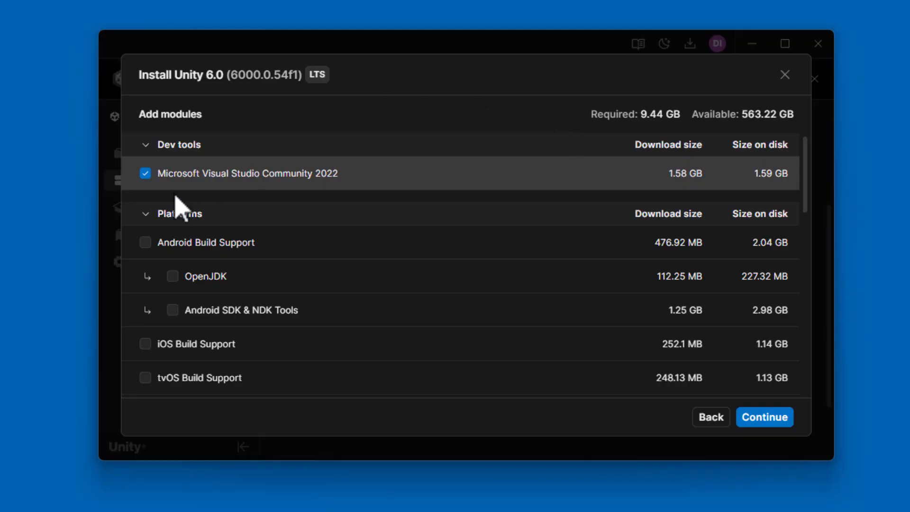
mouse_move(216, 212)
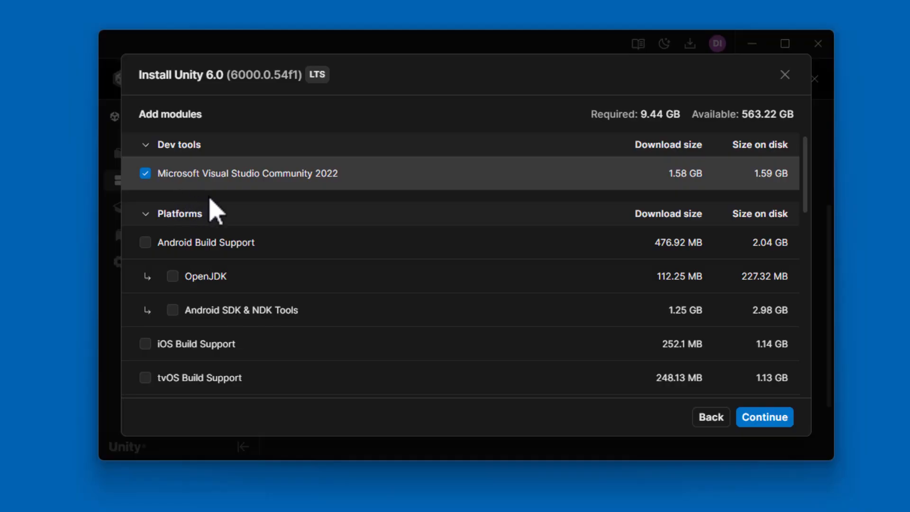
mouse_move(169, 186)
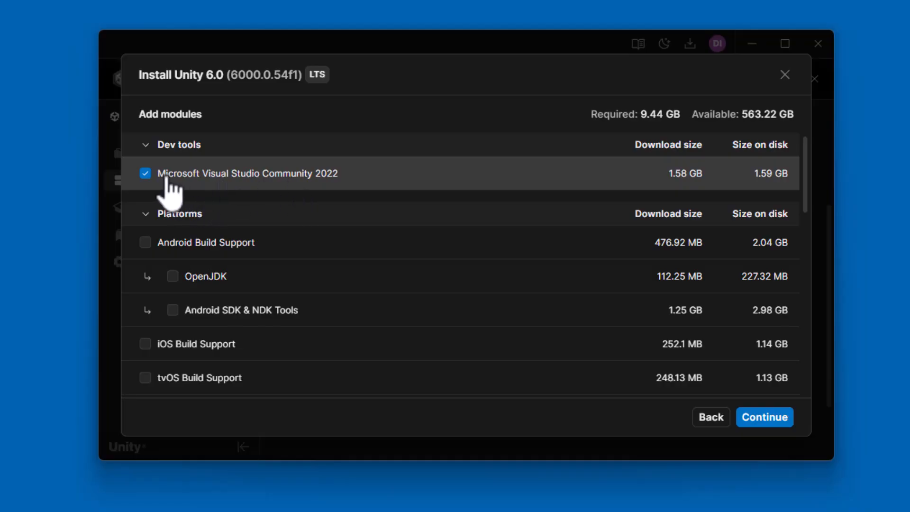
mouse_move(171, 200)
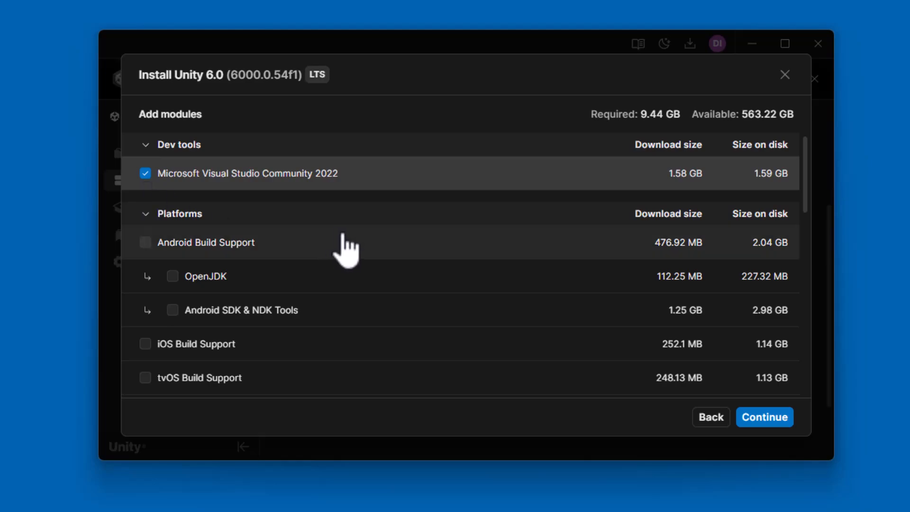
scroll(down, 3)
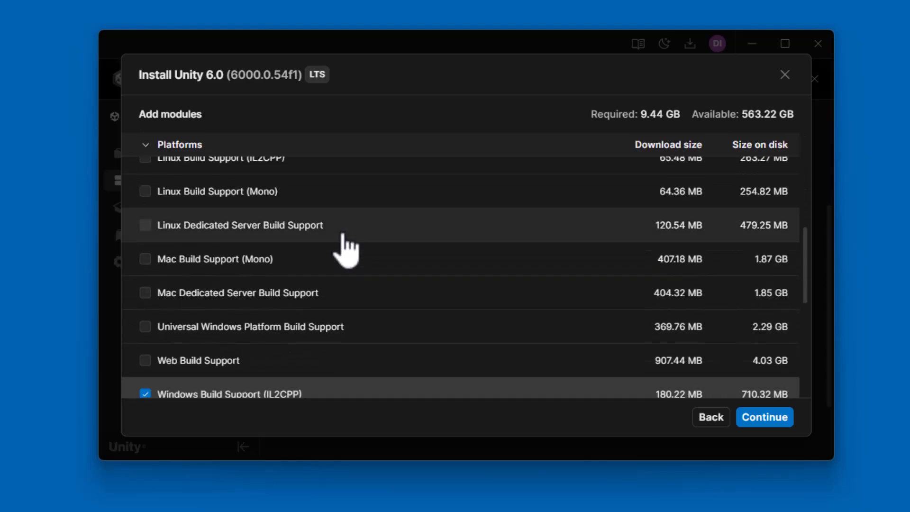
scroll(down, 3)
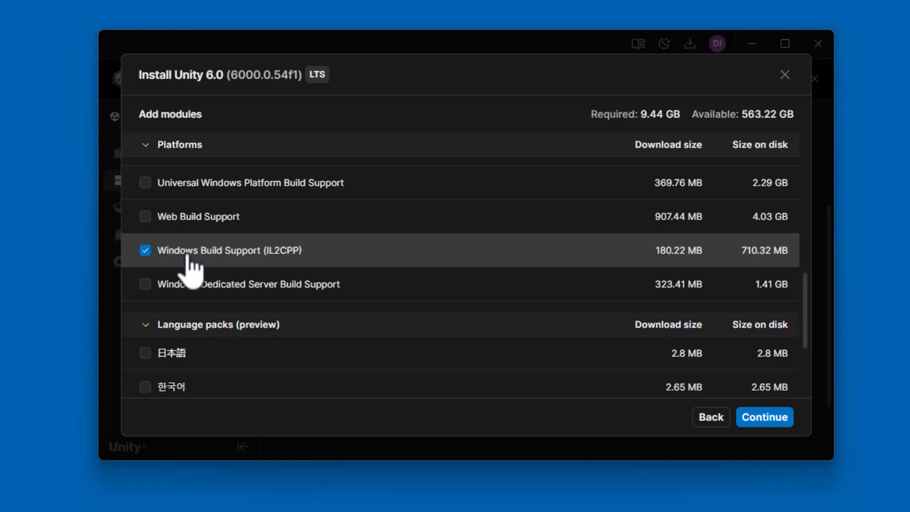
mouse_move(200, 267)
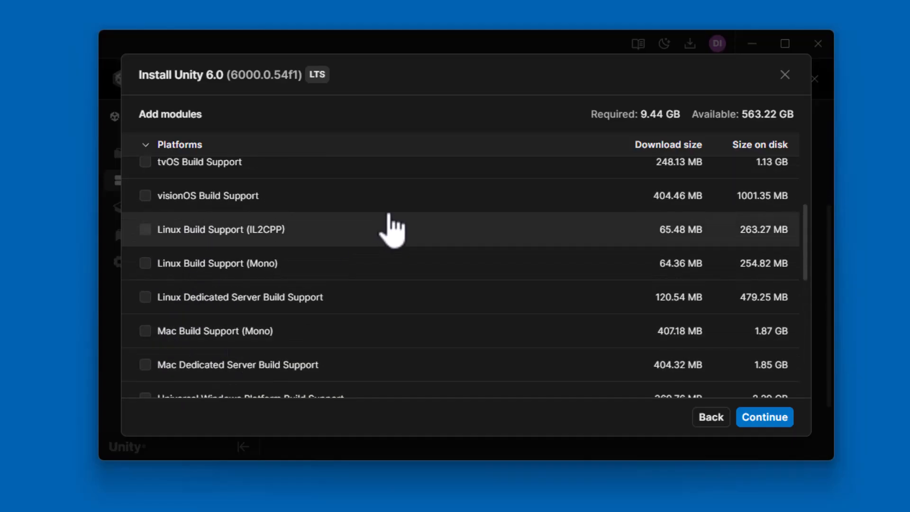
mouse_move(388, 125)
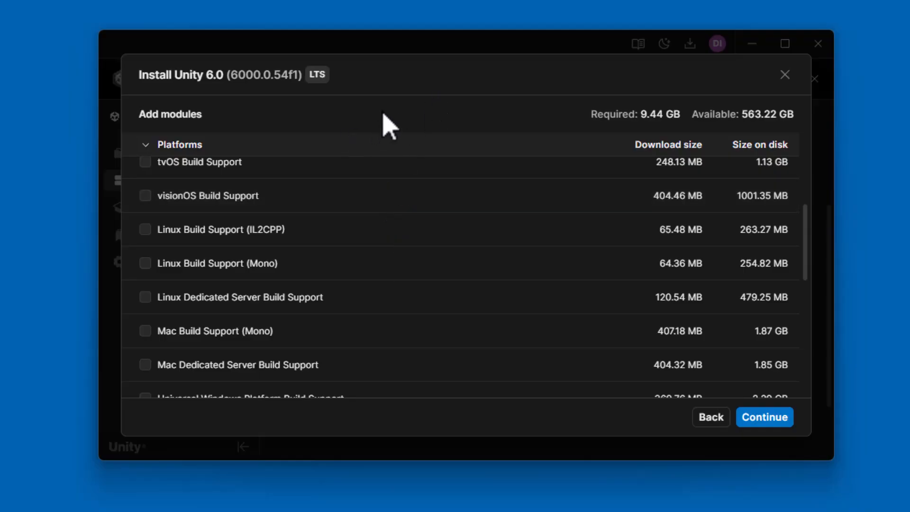
mouse_move(764, 416)
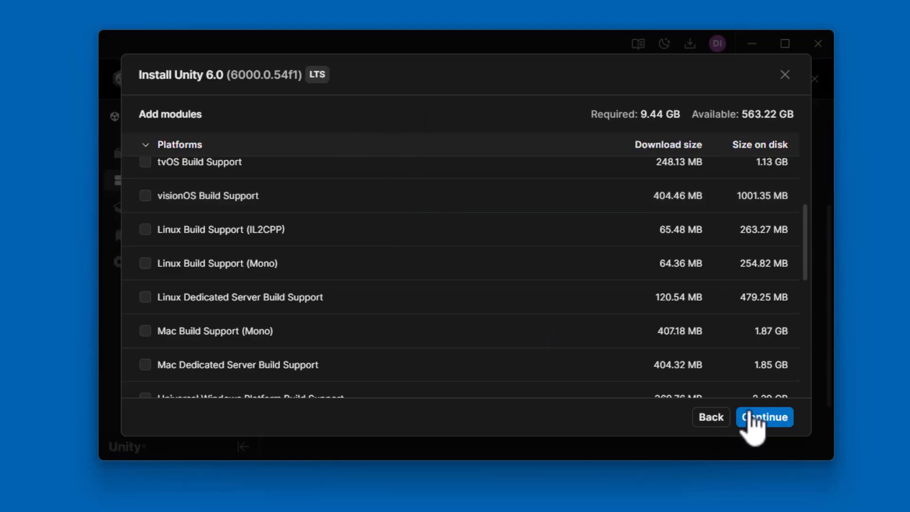
Step: Continue past module selection, agree to the Visual Studio 2022 Community terms and start the install
click(764, 416)
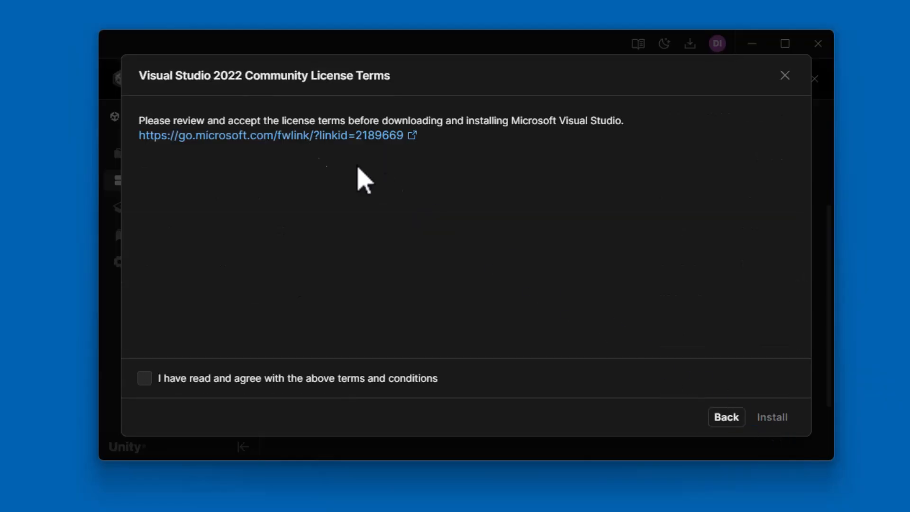
mouse_move(316, 177)
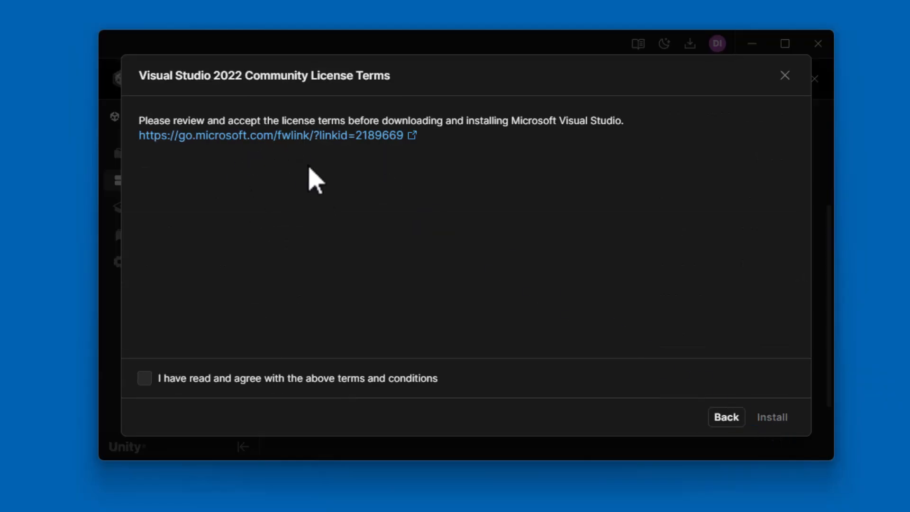
click(144, 378)
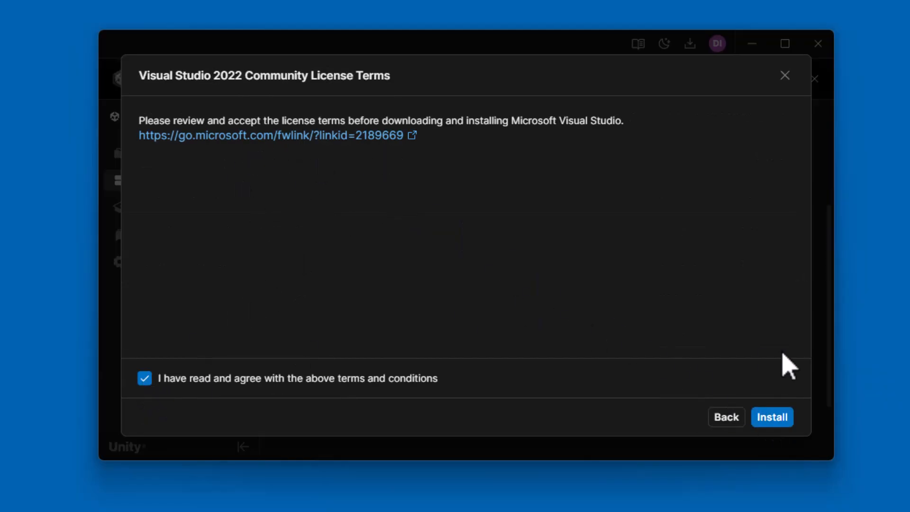
click(772, 417)
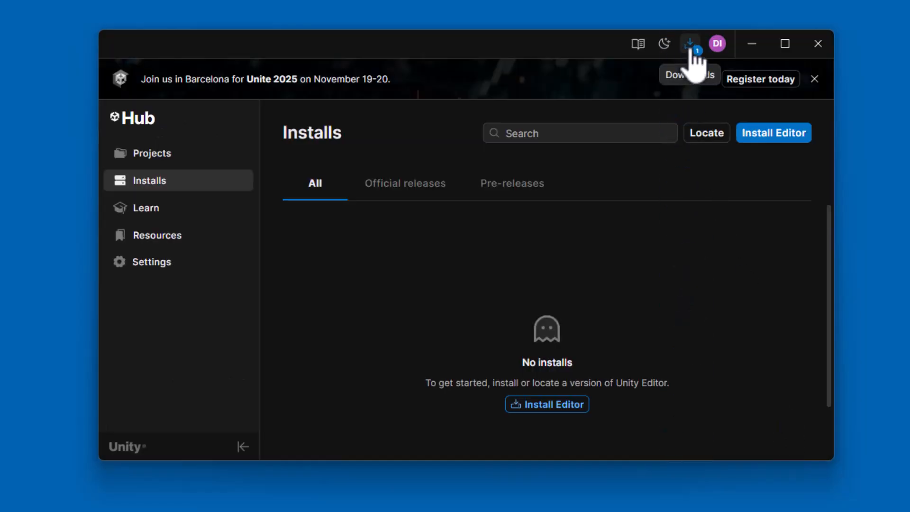
Step: Show the Unity 6.0 download progress with its 'In progress' component list expanded
click(690, 44)
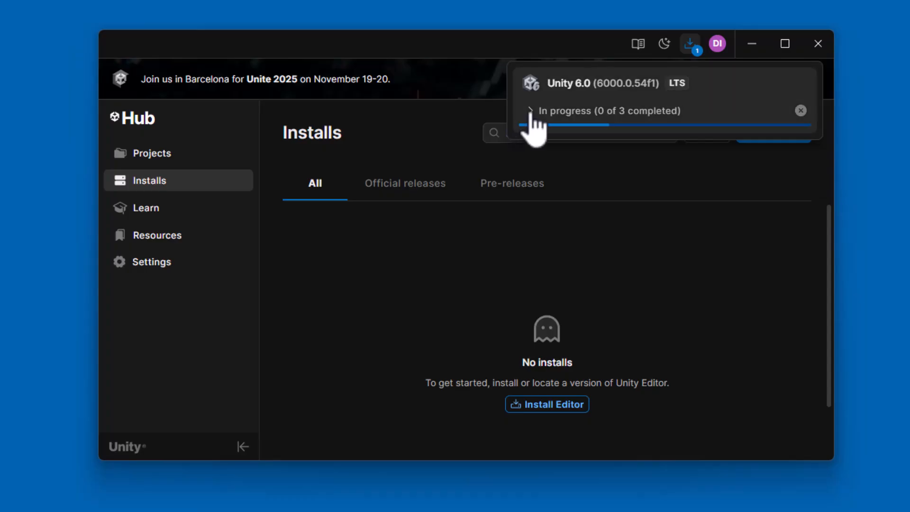
click(530, 111)
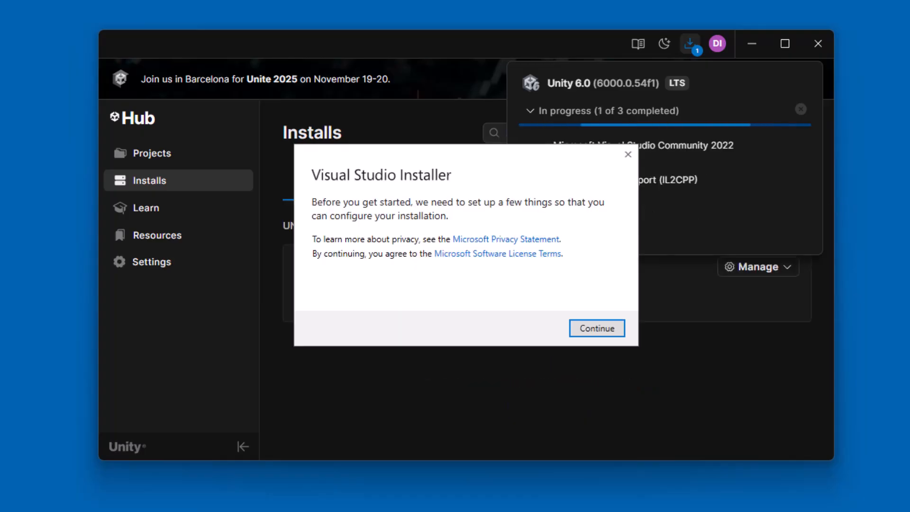
mouse_move(539, 183)
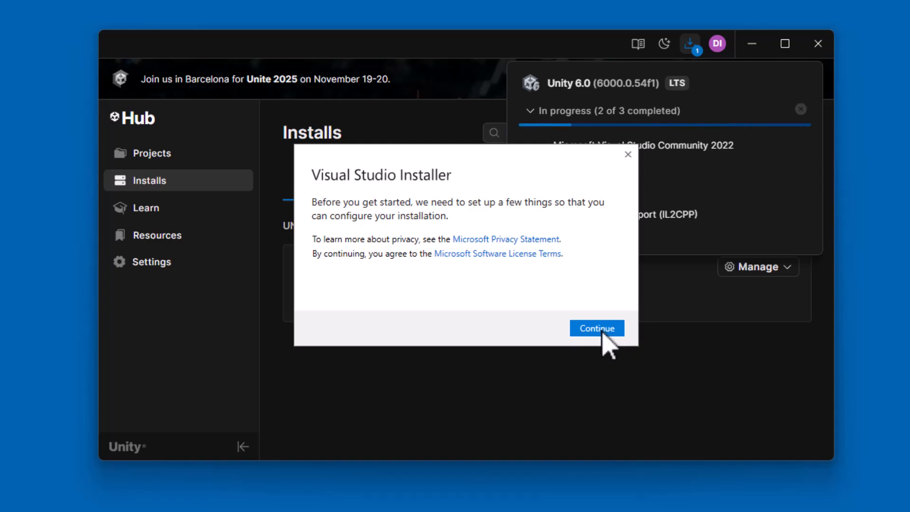
Step: Continue past the setup notice to the Visual Studio Community 2022 workload selection
click(596, 328)
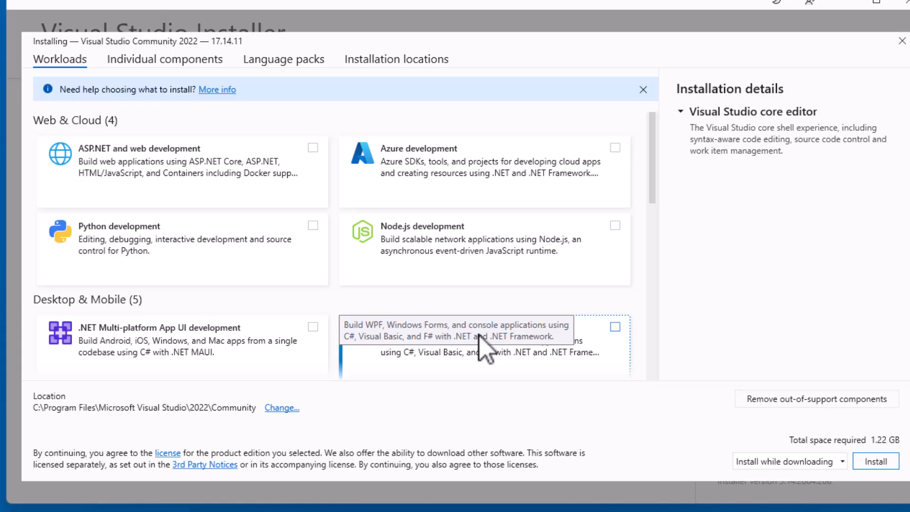
mouse_move(365, 250)
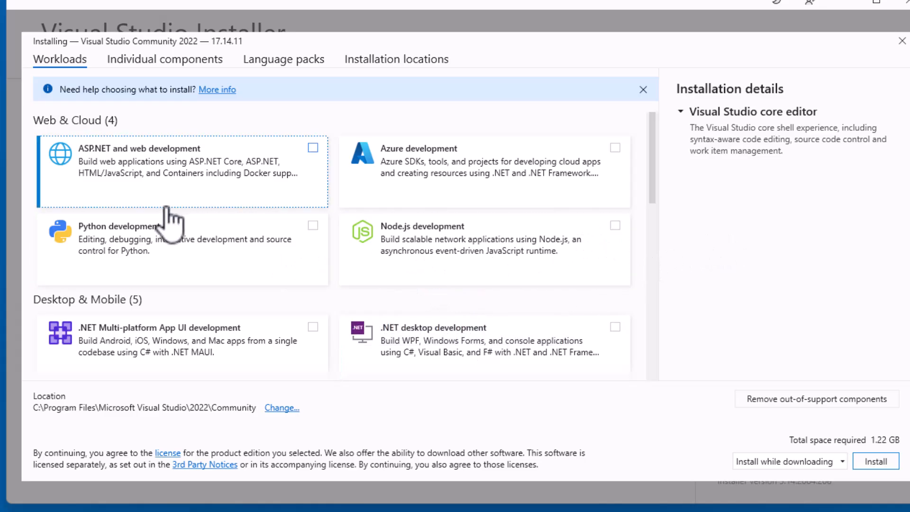
Step: Select the Game development with Unity workload and add GitHub Copilot, leaving Unity Hub unticked
scroll(down, 3)
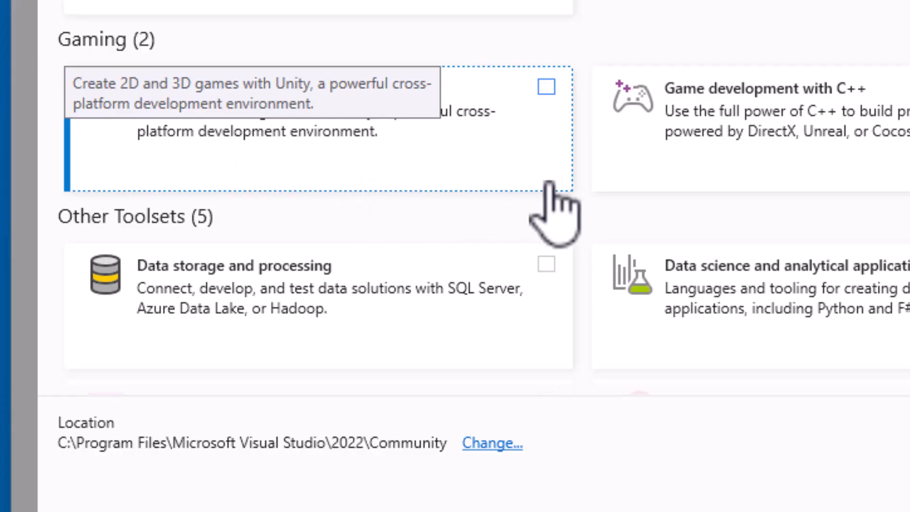
click(545, 86)
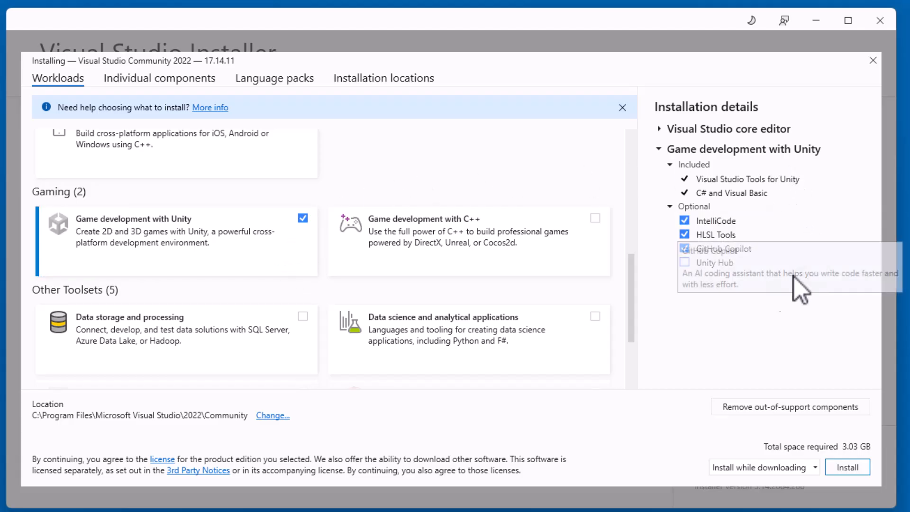
click(685, 249)
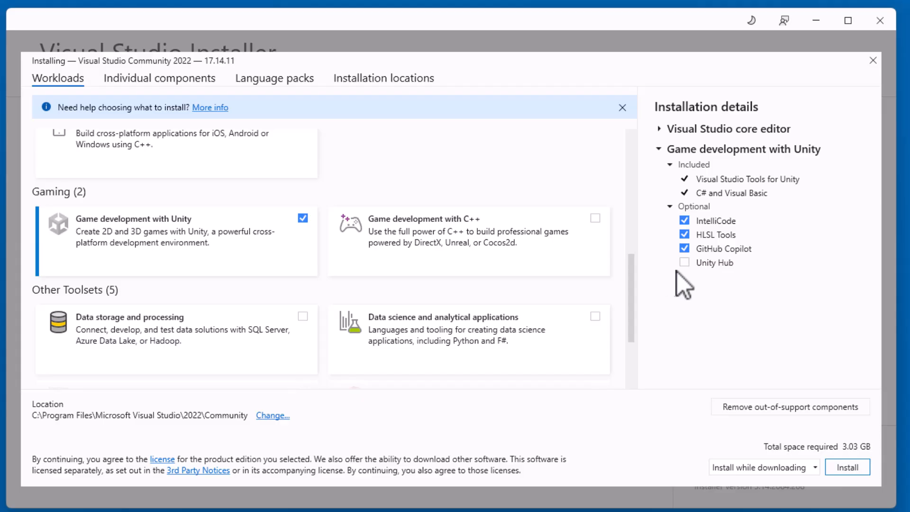
mouse_move(673, 296)
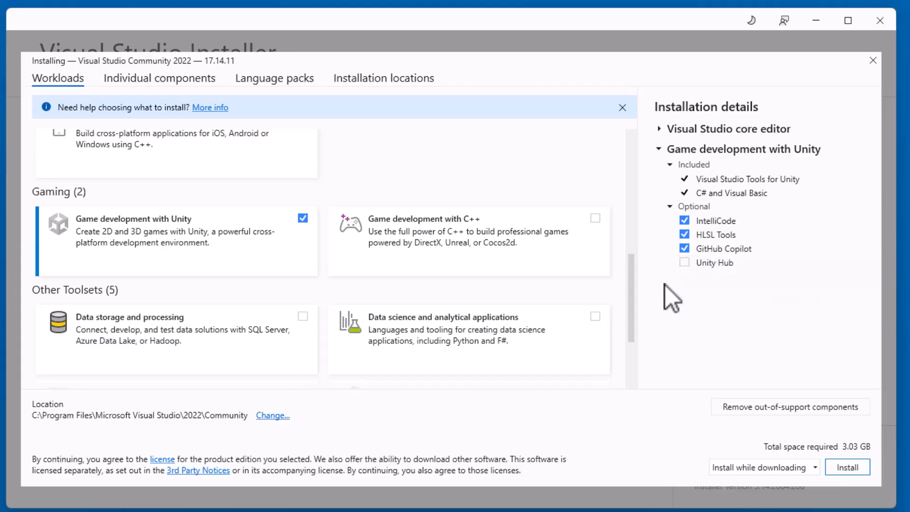
mouse_move(690, 290)
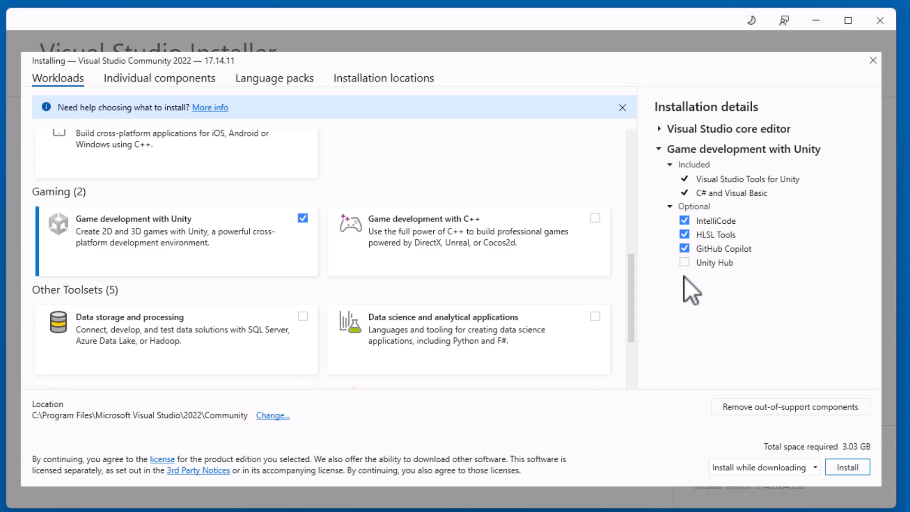
mouse_move(854, 314)
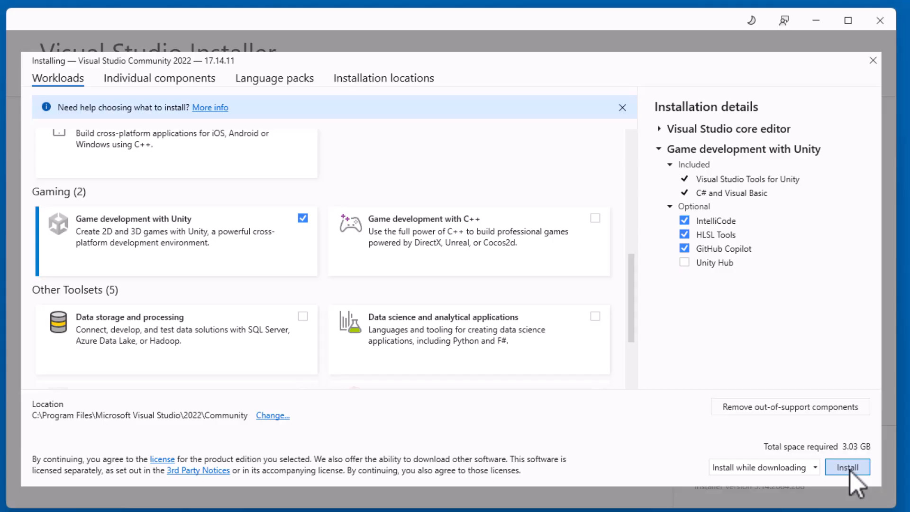
Step: Install Visual Studio Community 2022 with the Unity workload and decline the Copilot offer with 'Maybe later'
click(847, 467)
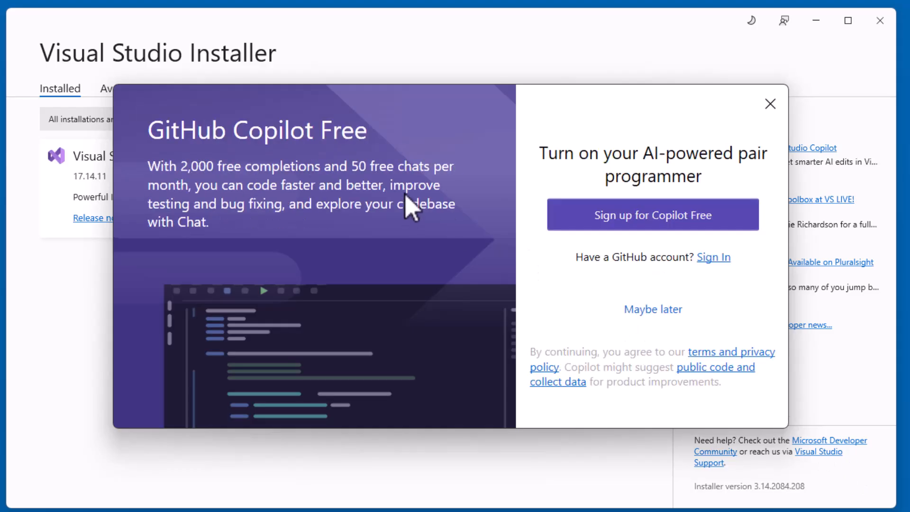
mouse_move(378, 174)
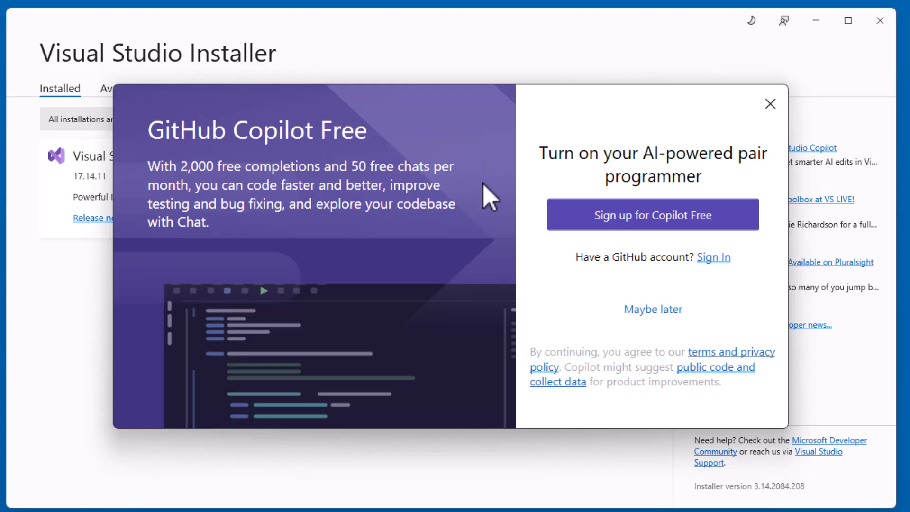
mouse_move(652, 308)
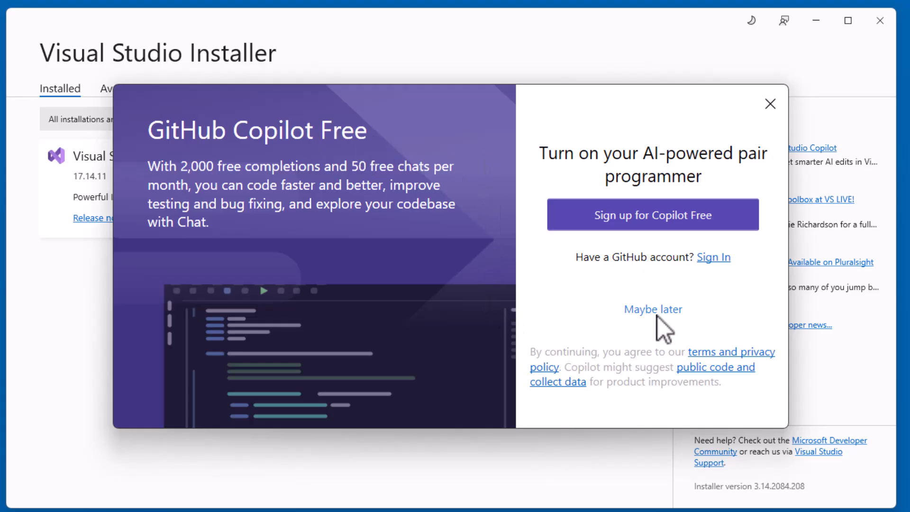
click(652, 308)
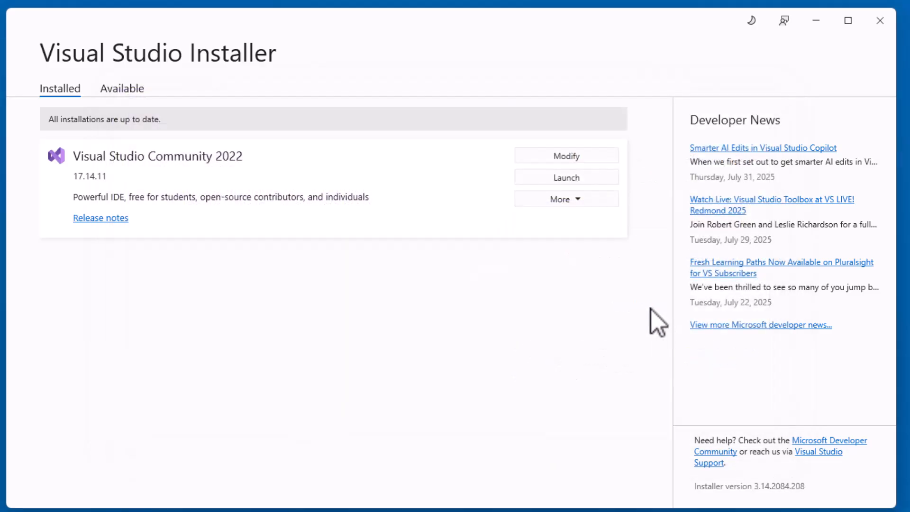
Step: Launch Visual Studio 2022 to its start window and close it again
click(566, 177)
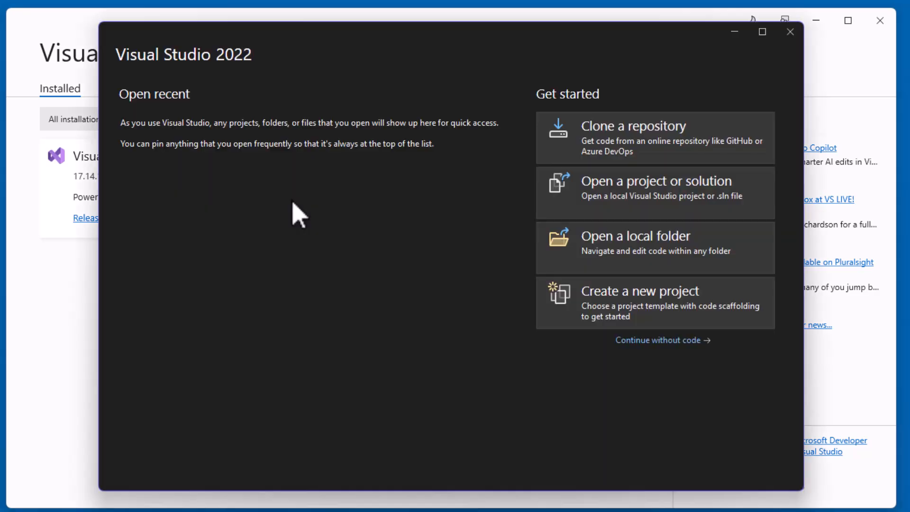
mouse_move(300, 193)
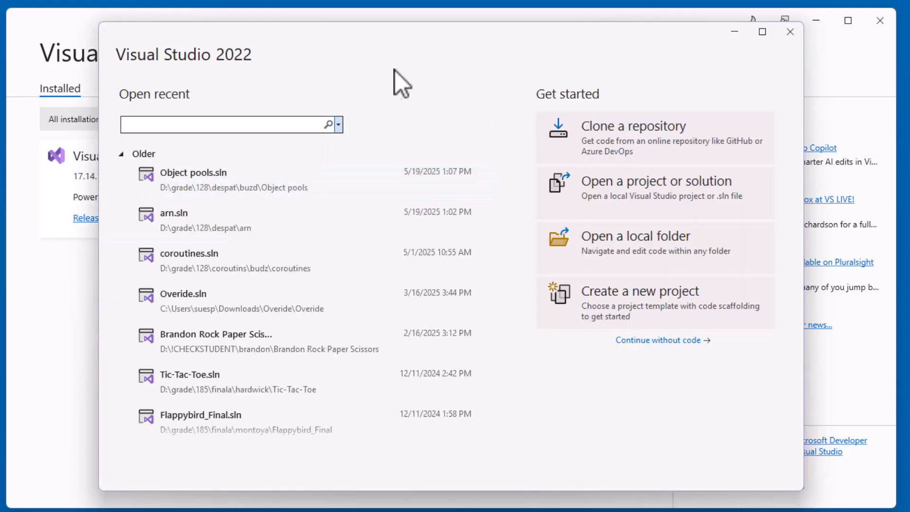
mouse_move(789, 32)
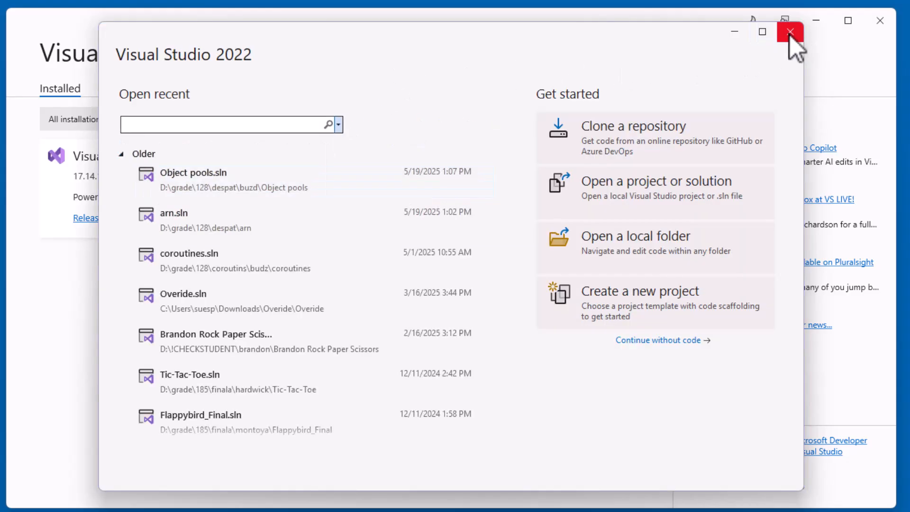
click(788, 32)
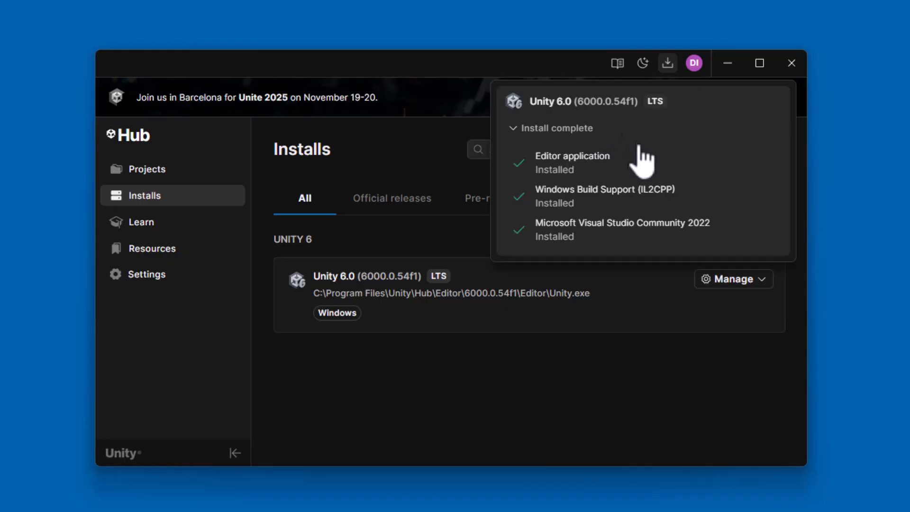
mouse_move(572, 195)
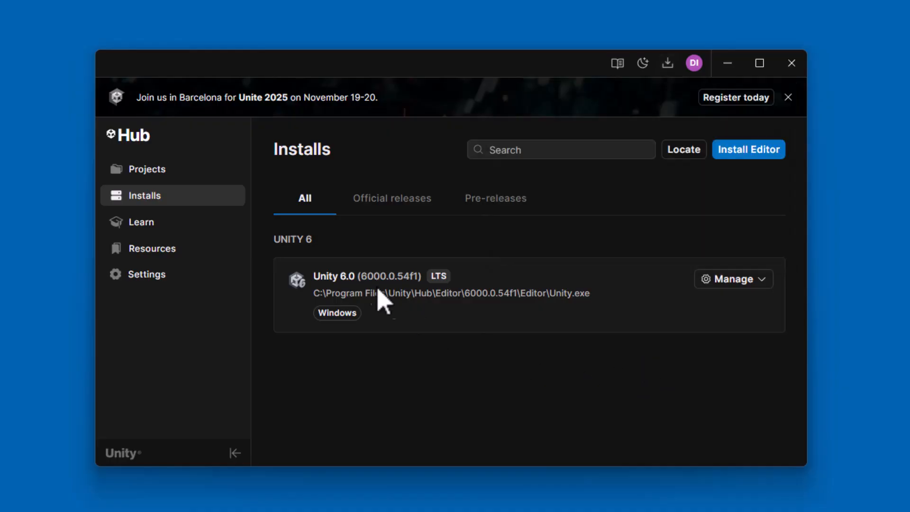
mouse_move(449, 334)
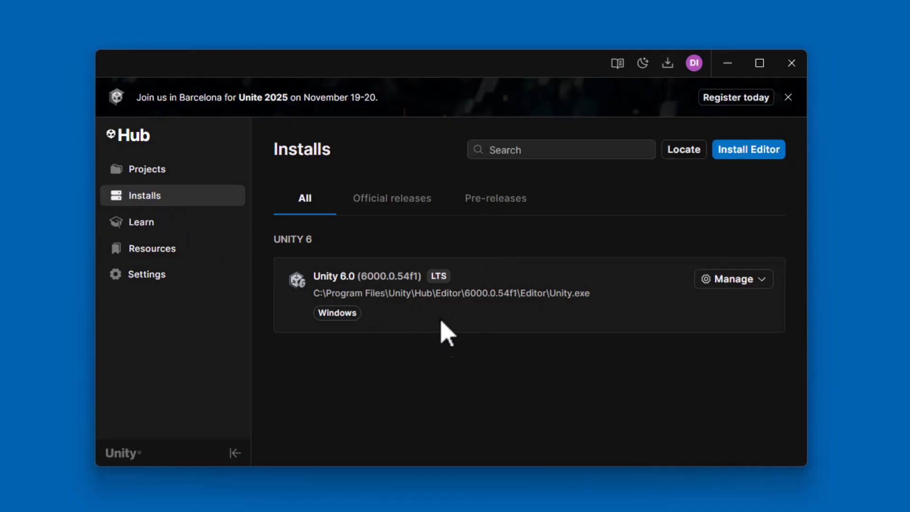
mouse_move(511, 339)
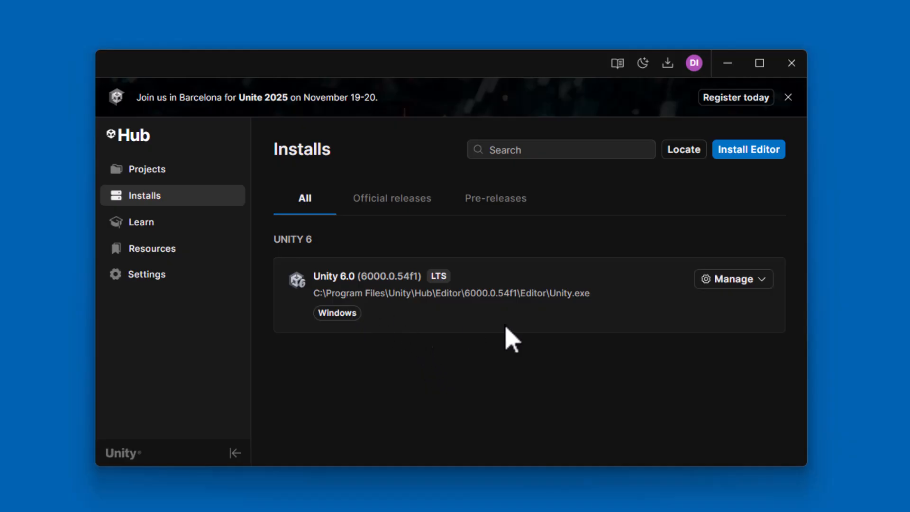
mouse_move(481, 325)
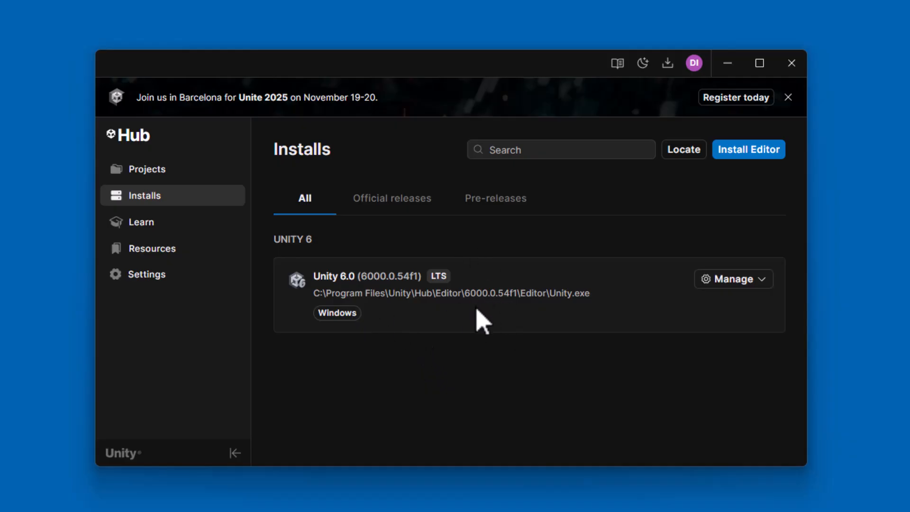
mouse_move(508, 262)
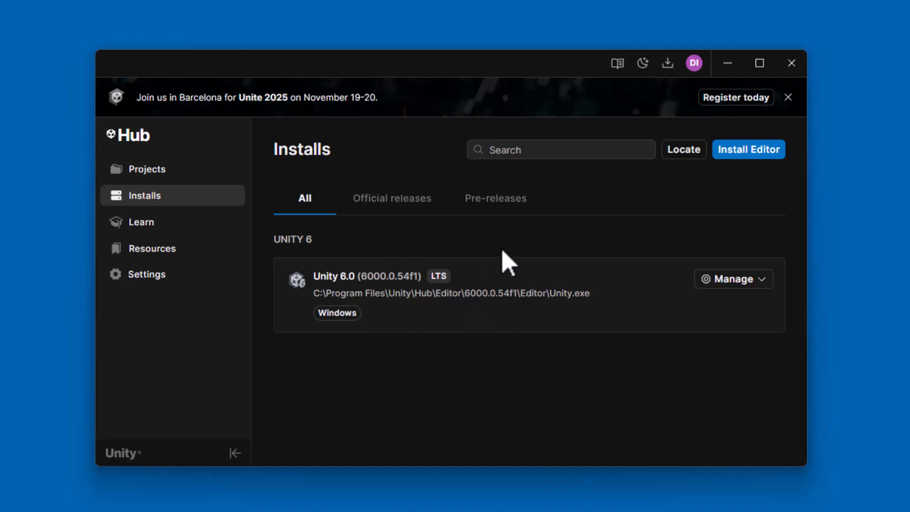
mouse_move(563, 256)
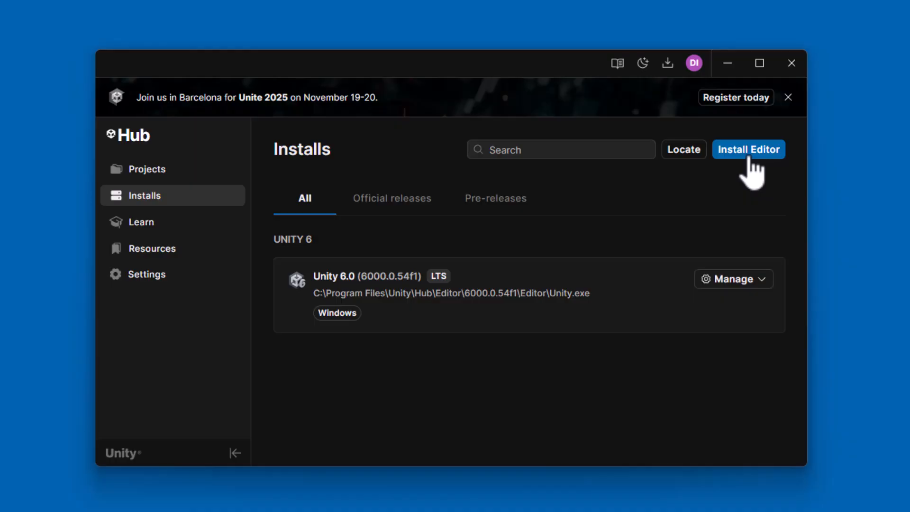
mouse_move(773, 174)
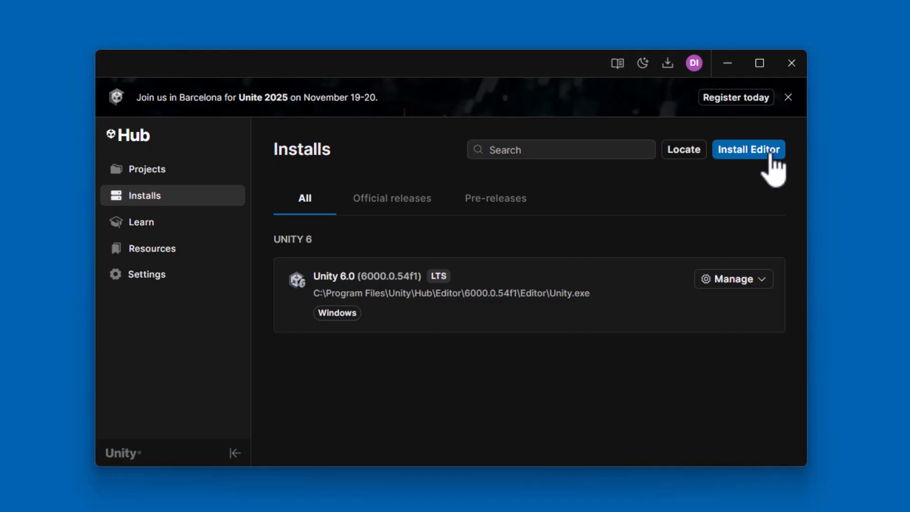
mouse_move(461, 247)
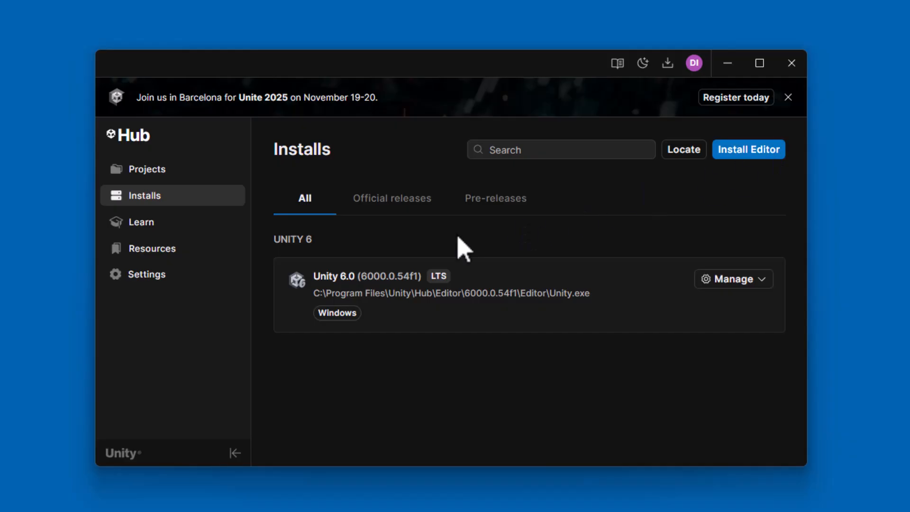
mouse_move(148, 169)
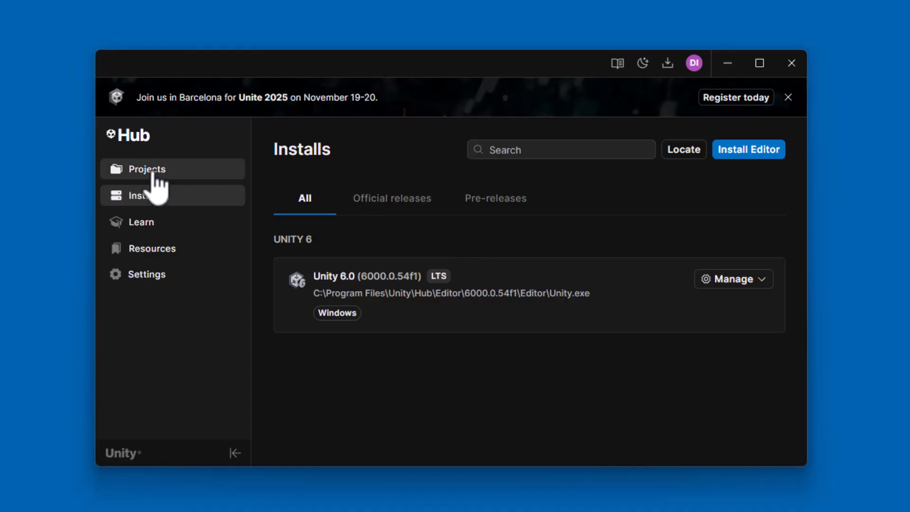
Step: Show the Projects page listing the existing PlayerPrefs projects
click(147, 169)
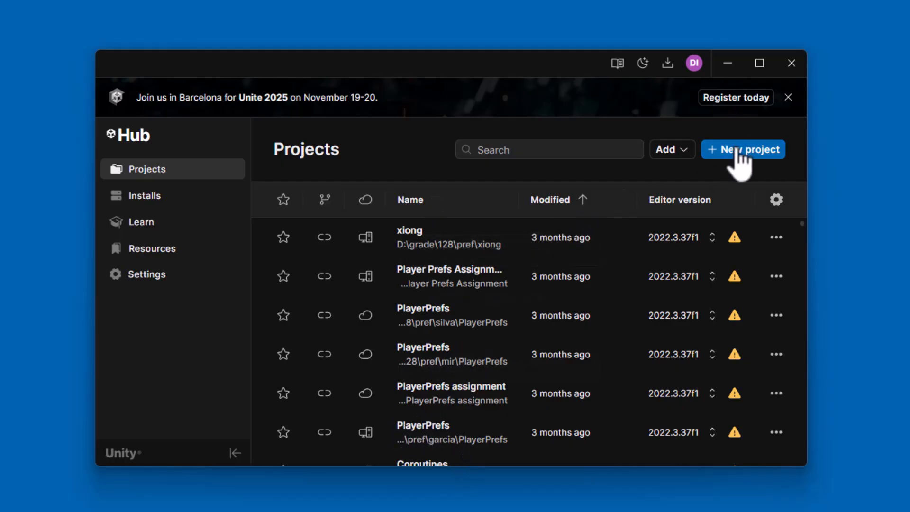
Step: Start a new project with editor 6000.0.54f1 and the Universal 2D template selected
click(743, 149)
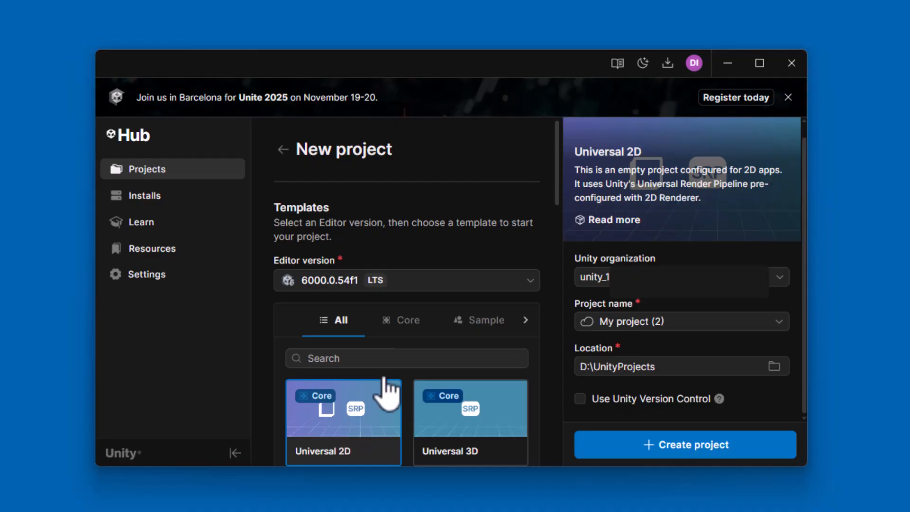
mouse_move(686, 261)
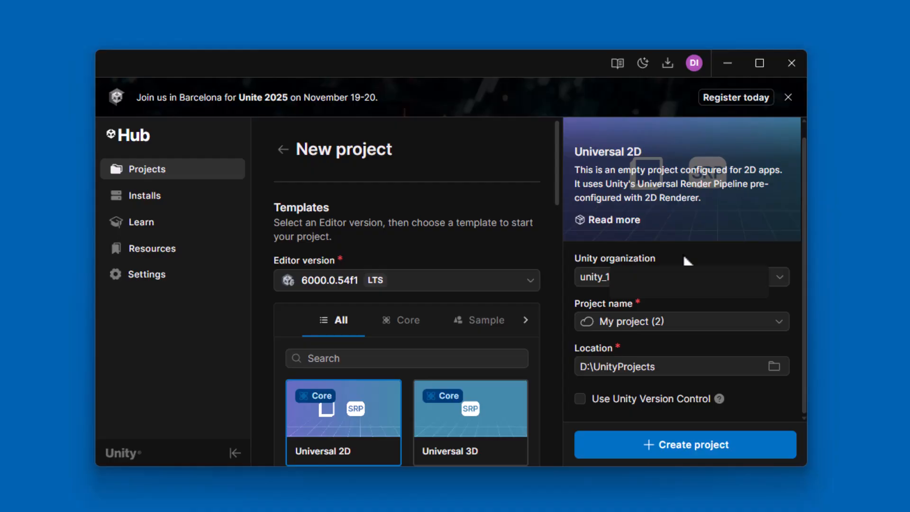
mouse_move(699, 261)
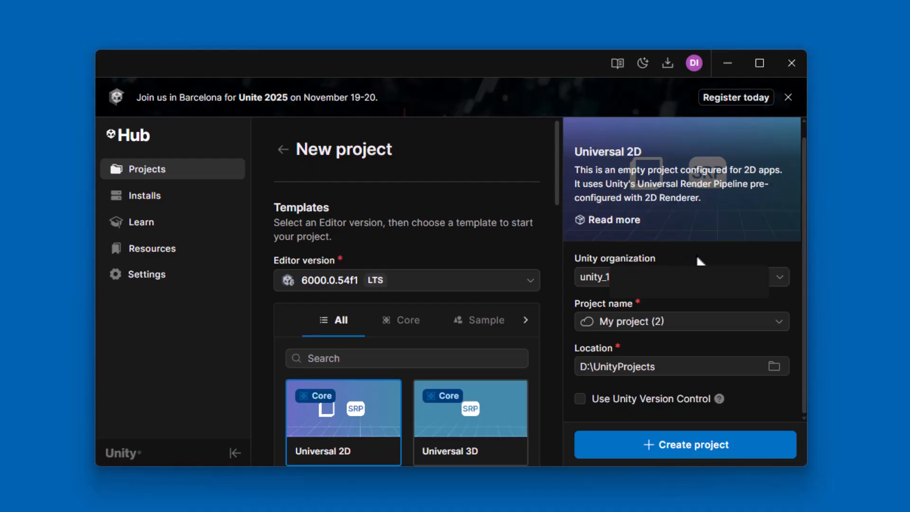
mouse_move(751, 258)
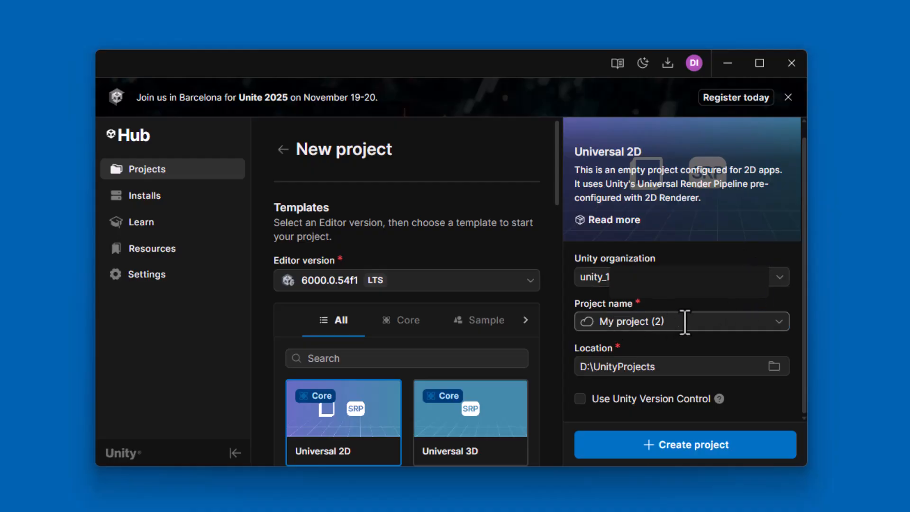
Step: Name the new project 'Install Demo Project', saving to D:\UnityProjects
click(682, 321)
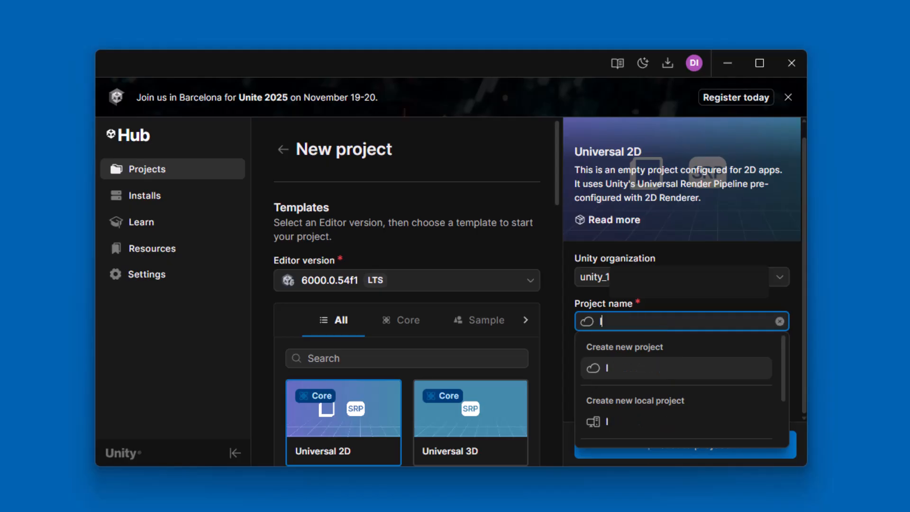
text(Install Dem)
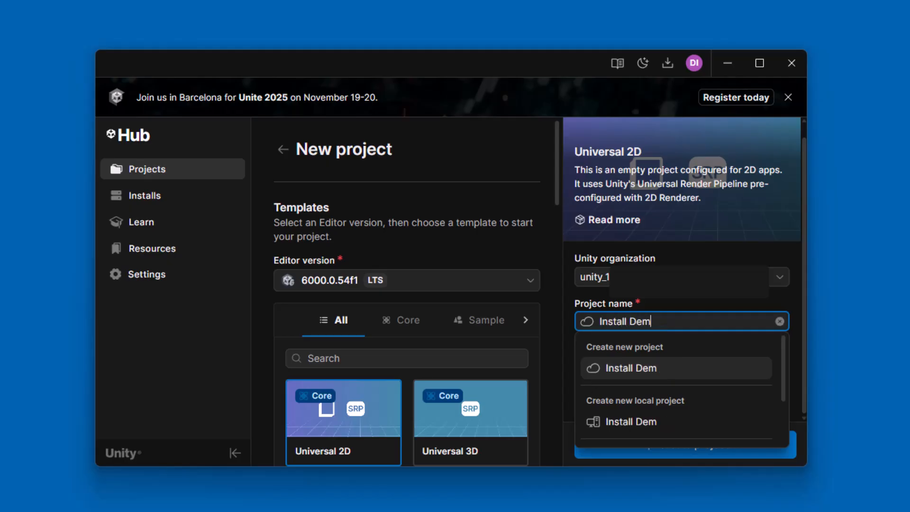
text(o Proj)
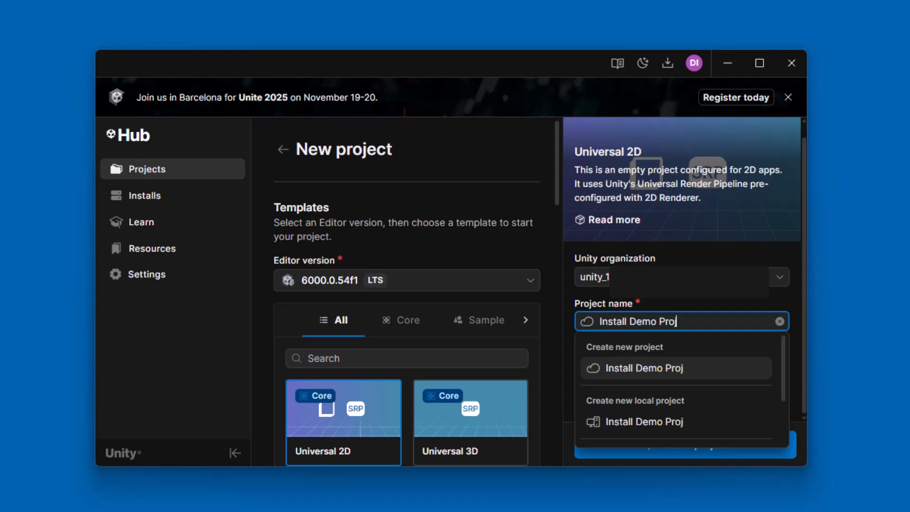
text(ect)
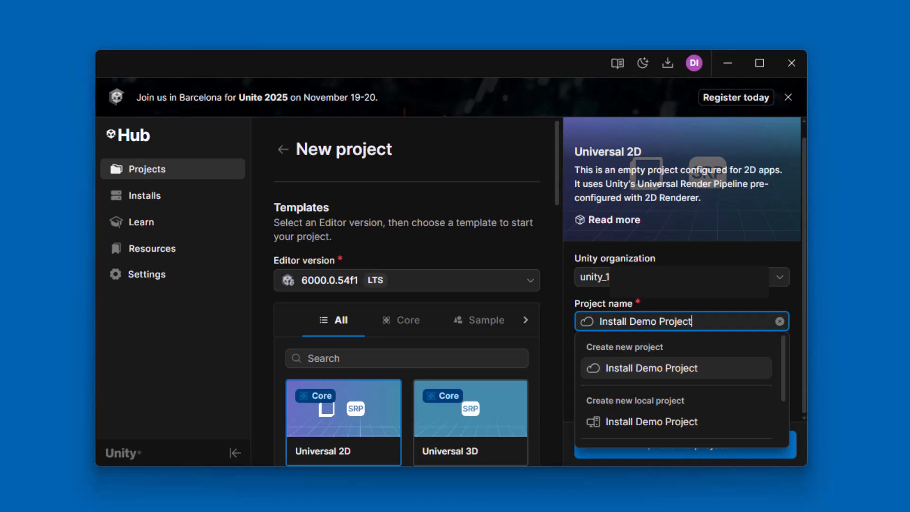
click(651, 367)
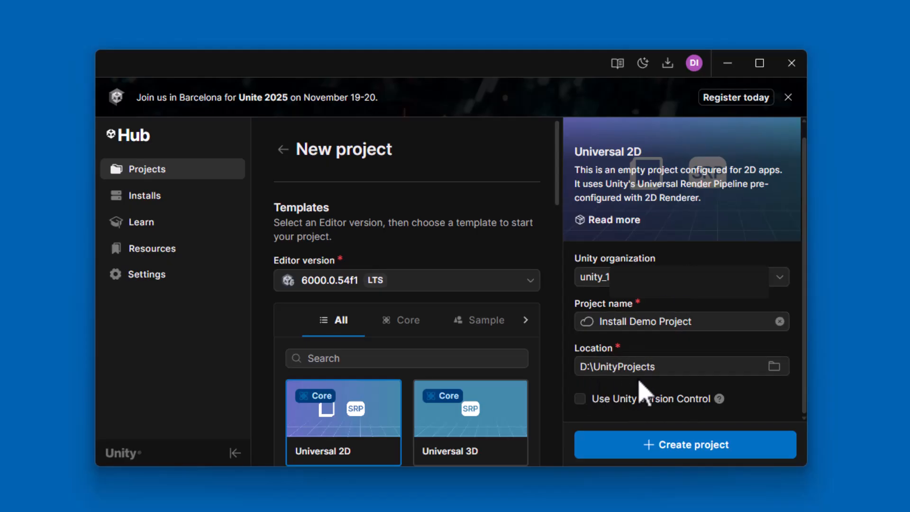
mouse_move(752, 415)
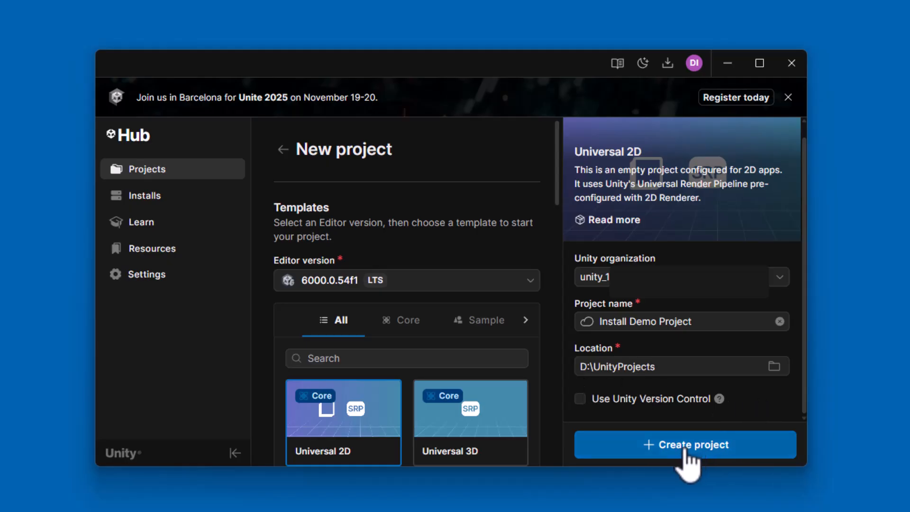
Step: Create the Install Demo Project so the Unity 6 editor opens its SampleScene
click(685, 445)
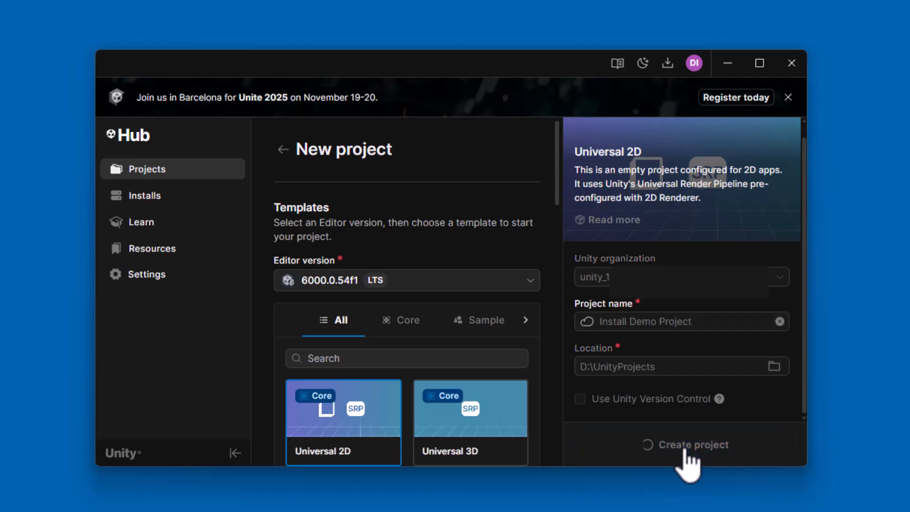
click(685, 444)
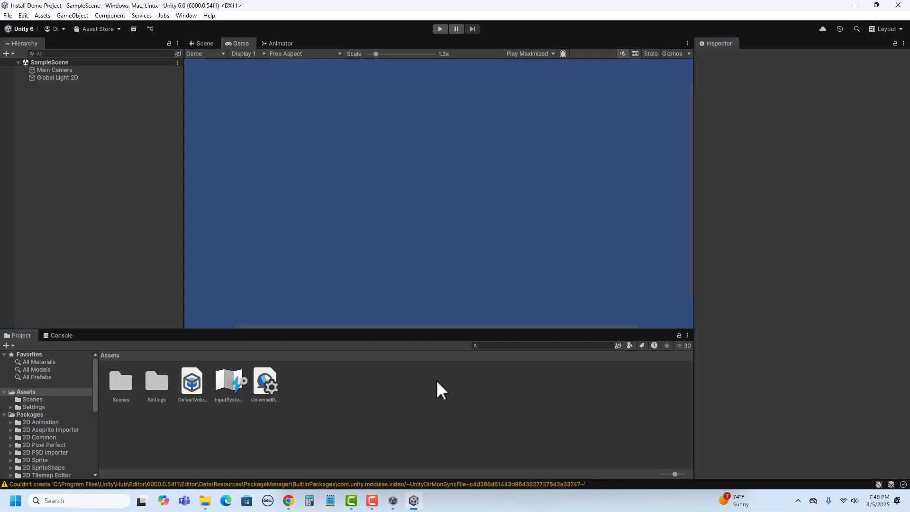
mouse_move(441, 390)
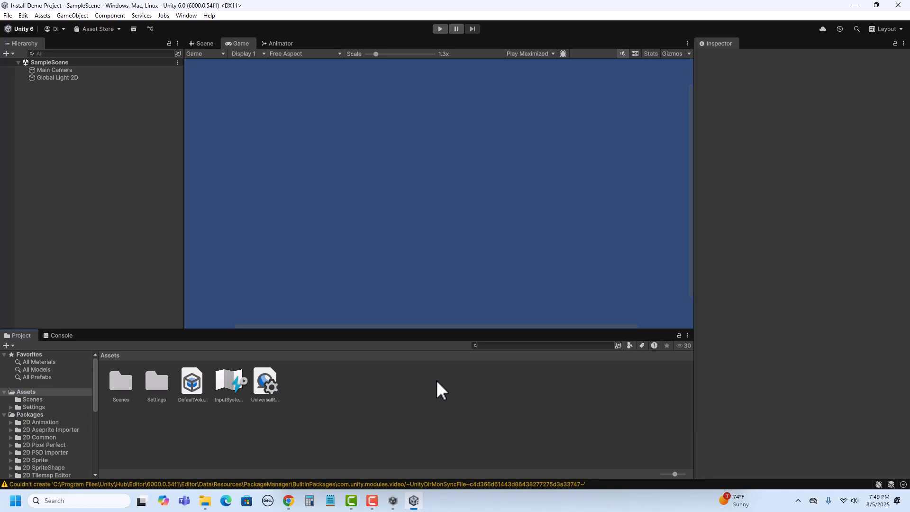
mouse_move(290, 465)
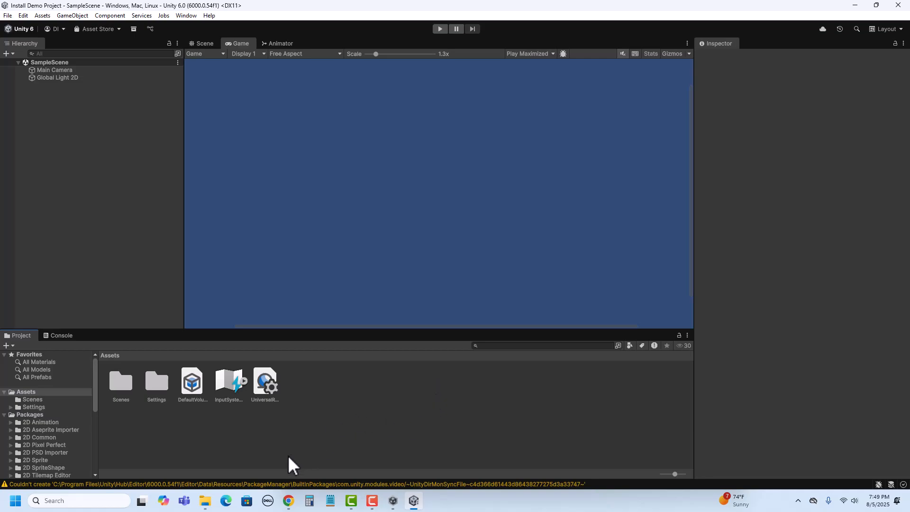
mouse_move(276, 467)
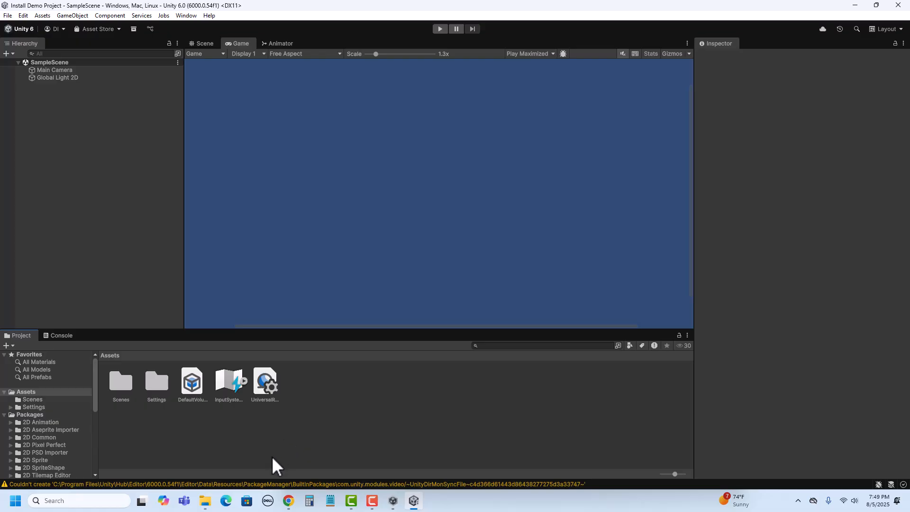
mouse_move(280, 449)
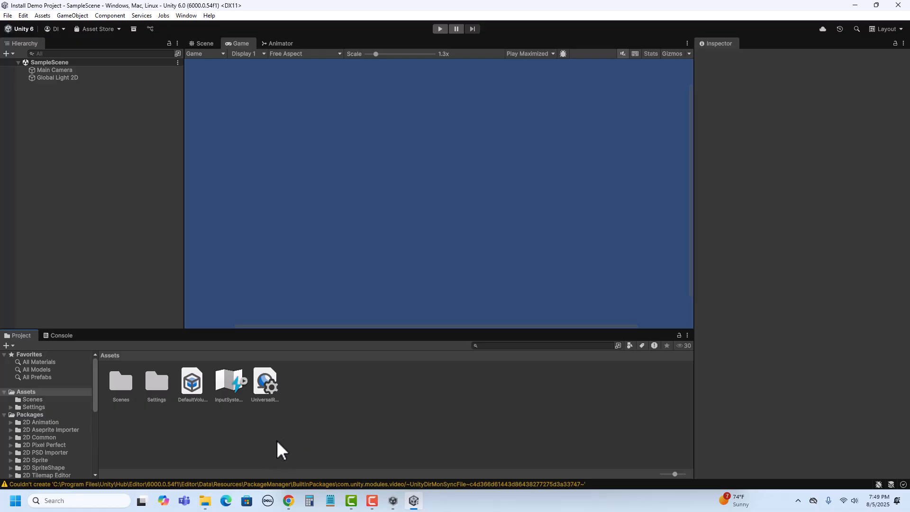
mouse_move(186, 482)
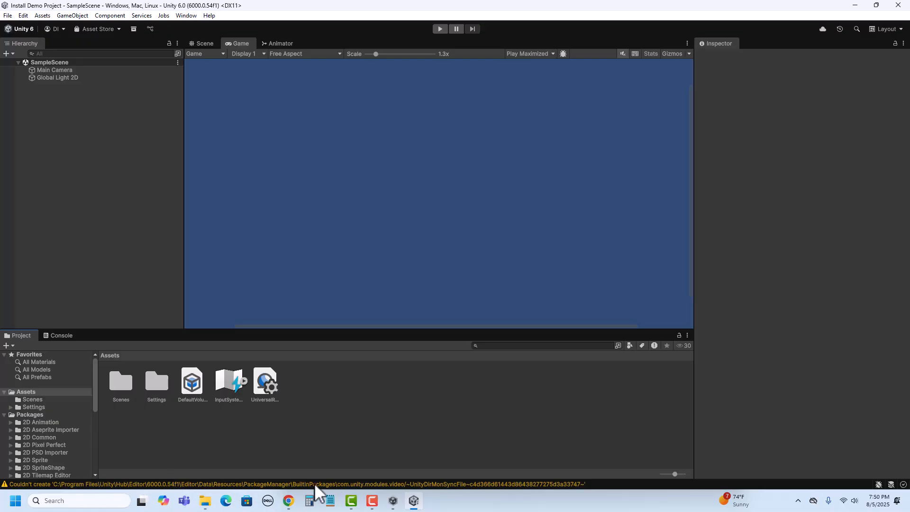
mouse_move(293, 492)
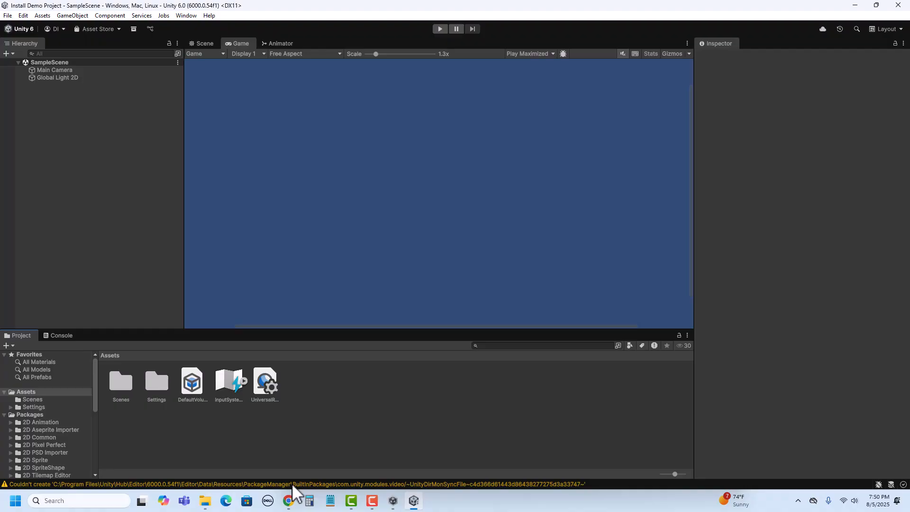
mouse_move(301, 489)
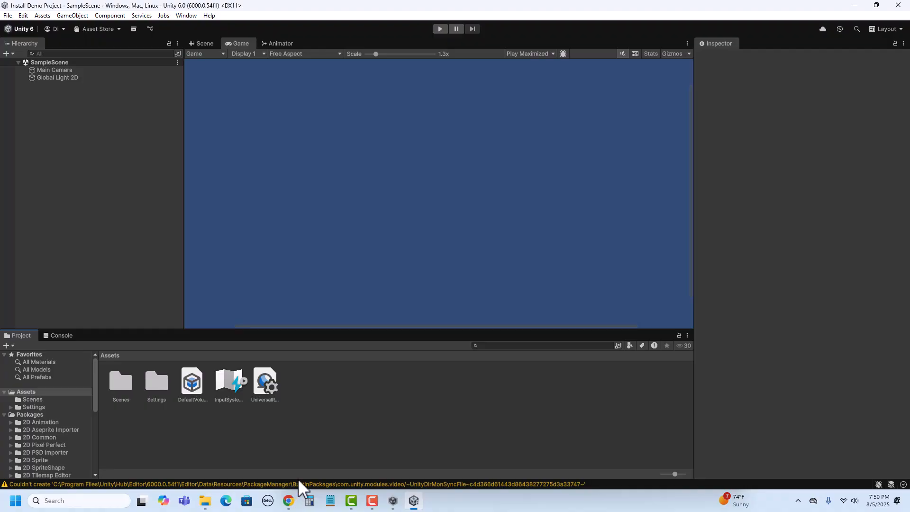
mouse_move(391, 471)
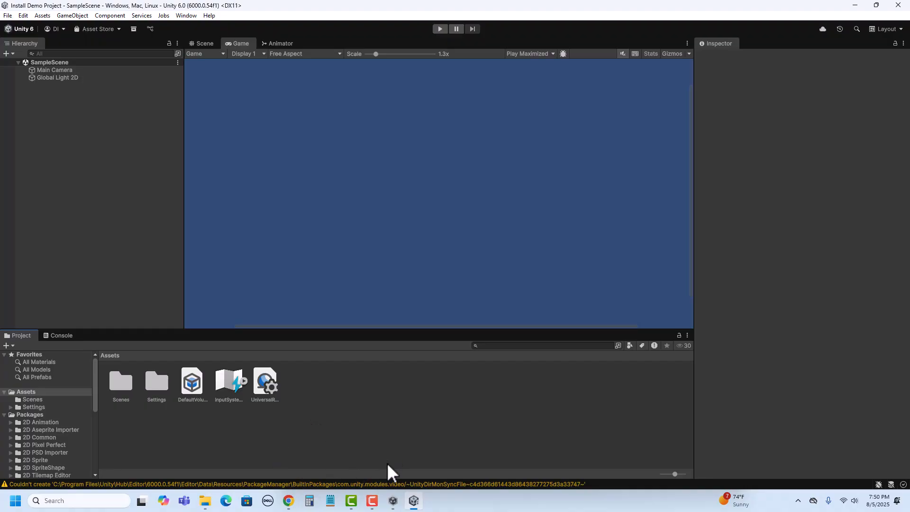
mouse_move(382, 491)
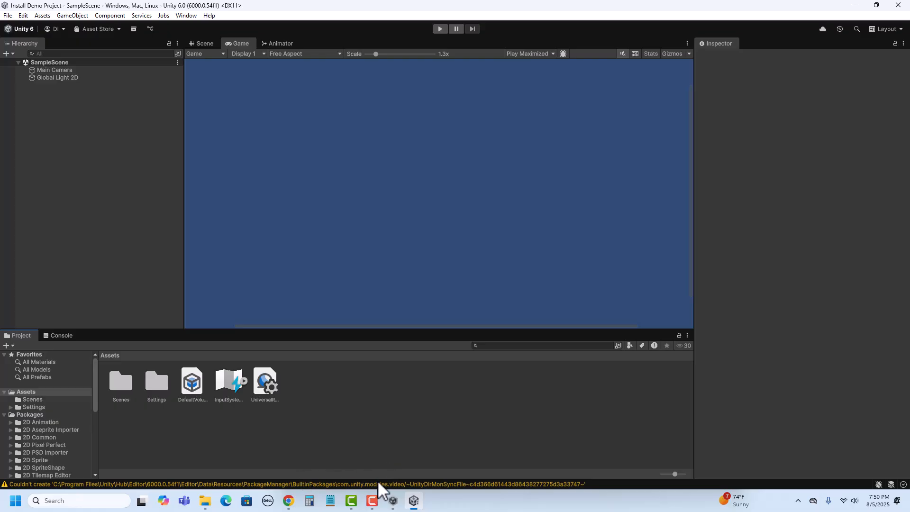
mouse_move(395, 430)
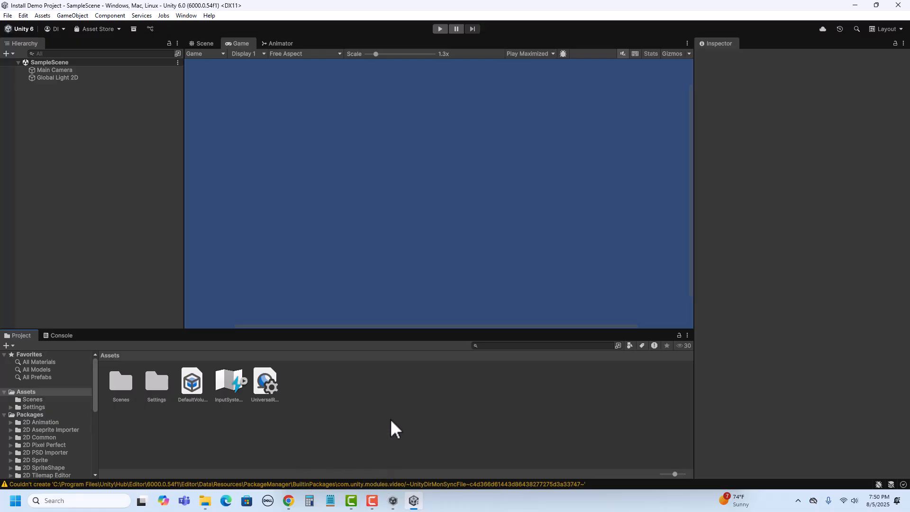